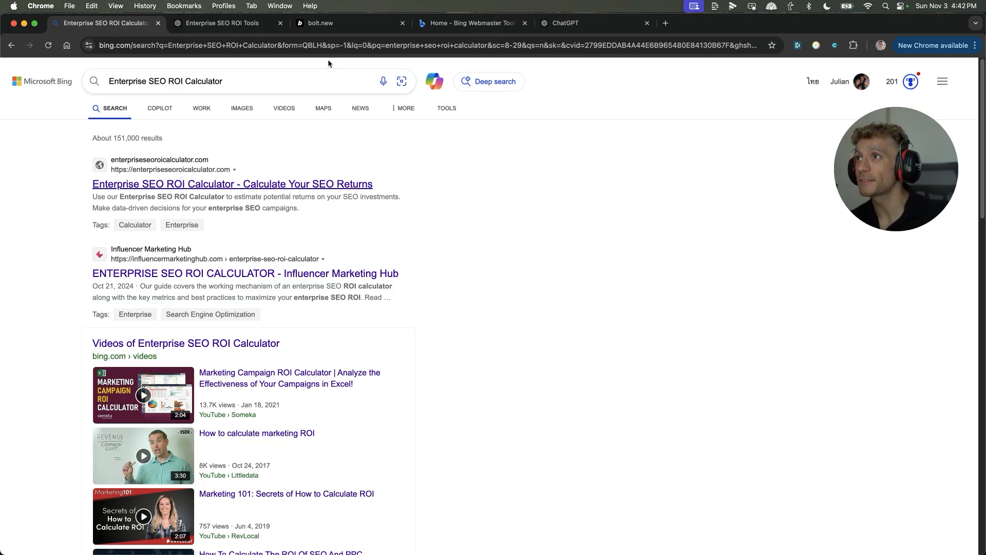
Step: Scroll through the ChatGPT history, then start a fresh chat searching 'Enterprise SEO ROI Calculator'
{"action": "left_click", "coordinate": [559, 23]}
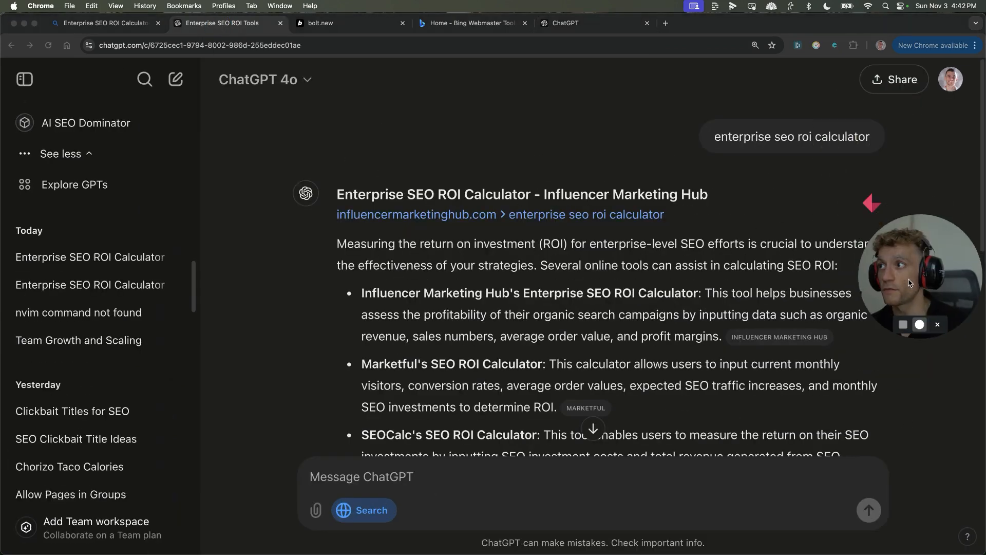
{"action": "scroll", "scroll_direction": "down", "scroll_amount": 3}
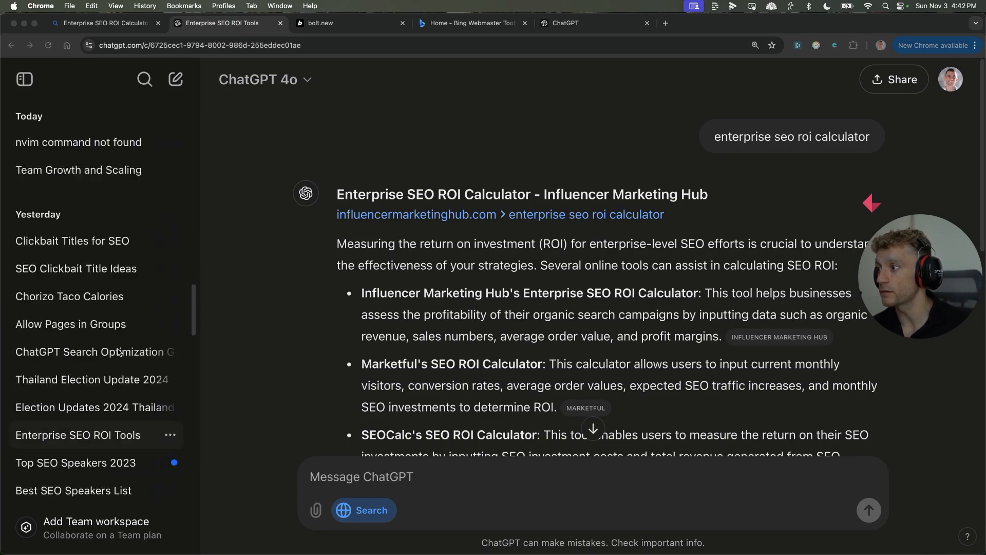
{"action": "scroll", "scroll_direction": "down", "scroll_amount": 3}
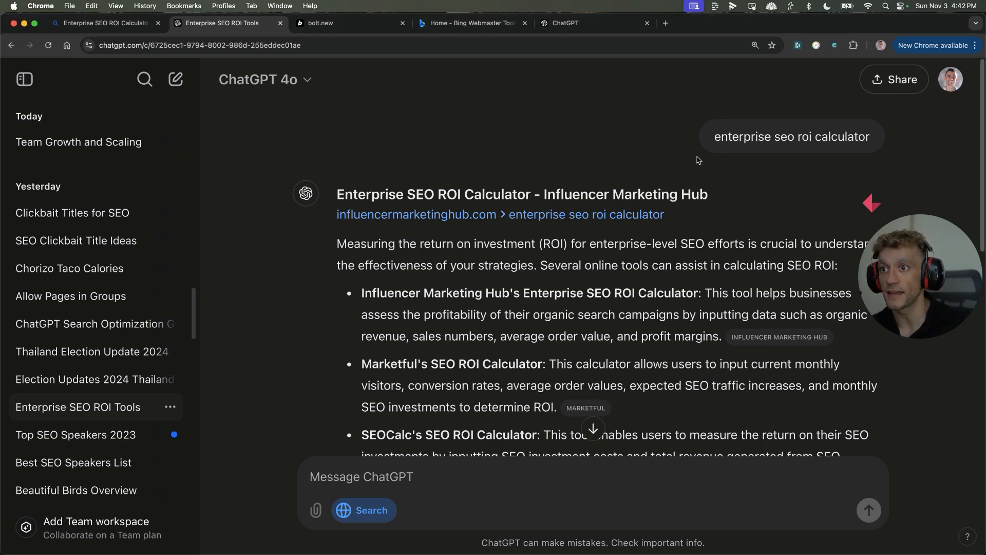
{"action": "scroll", "scroll_direction": "down", "scroll_amount": 3}
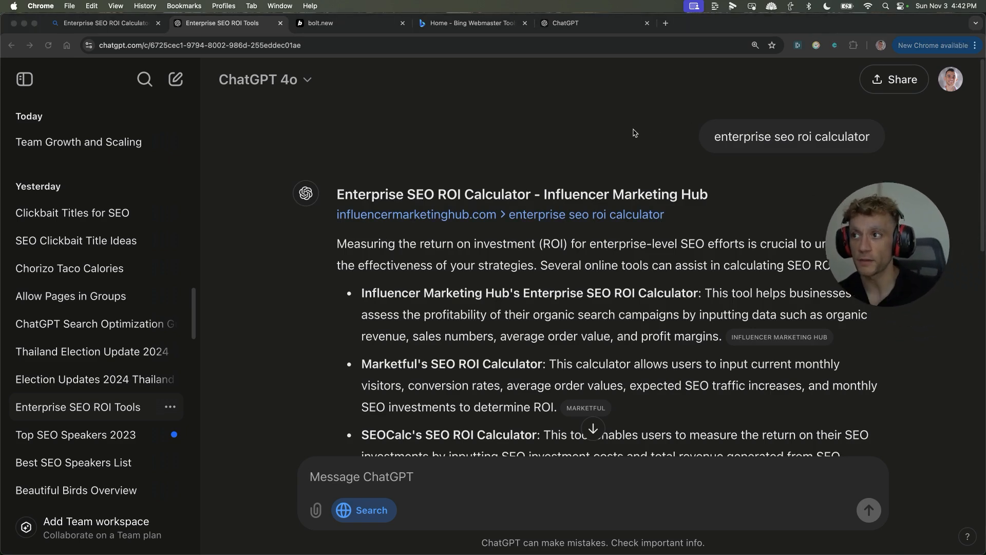
{"action": "left_click", "coordinate": [564, 24]}
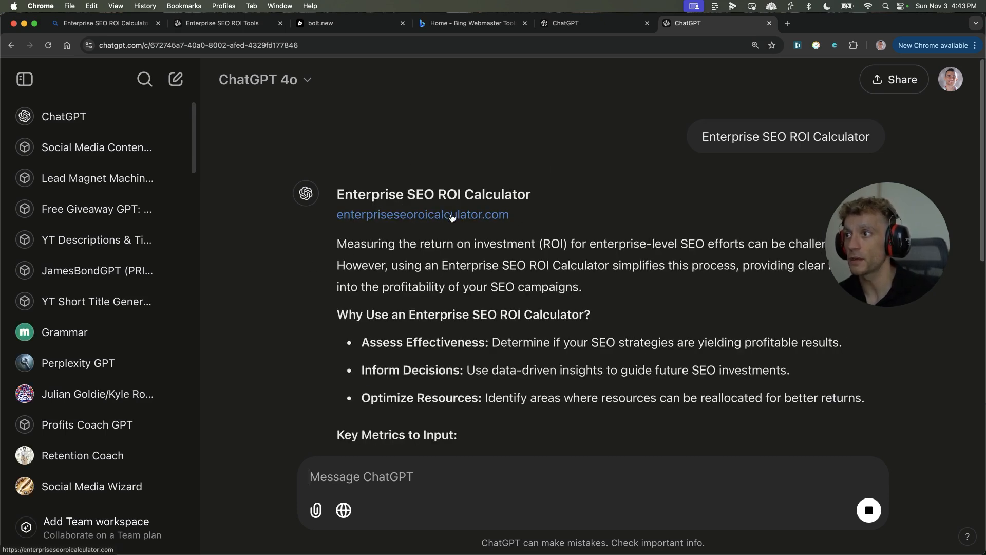
Step: Visit enterpriseseoroicalculator.com from the cited link, scroll its FAQ, then switch to Bing Webmaster Tools
{"action": "left_click", "coordinate": [422, 215]}
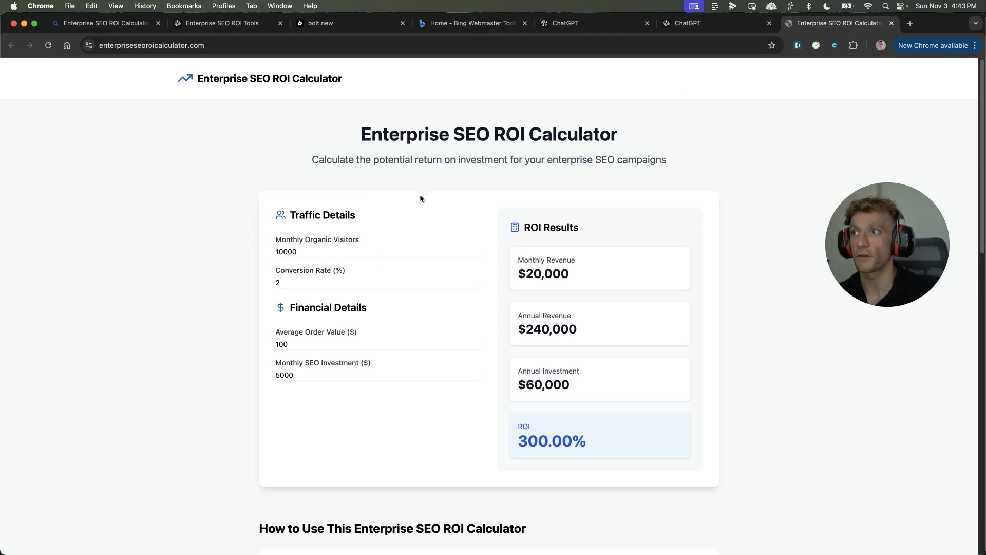
{"action": "scroll", "scroll_direction": "down", "scroll_amount": 3}
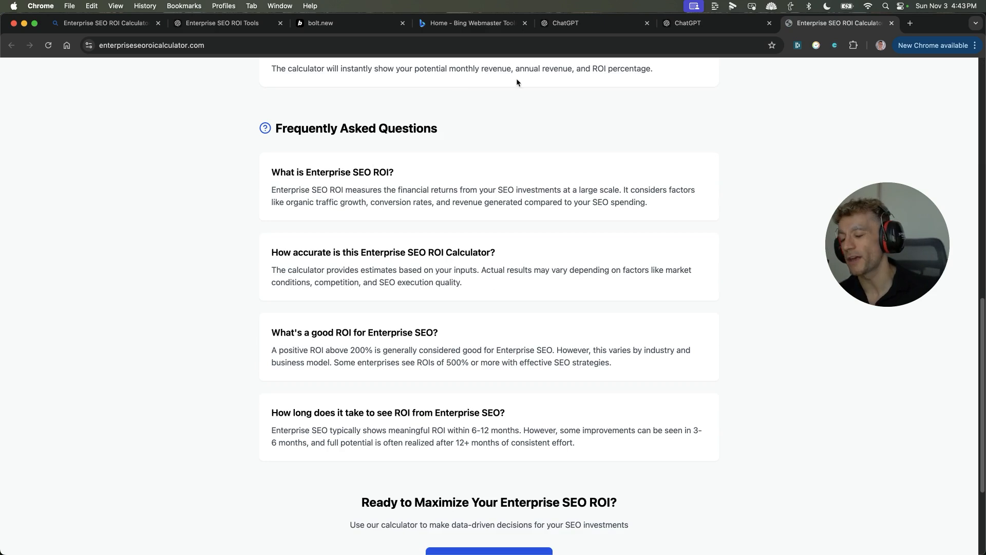
{"action": "mouse_move", "coordinate": [110, 215]}
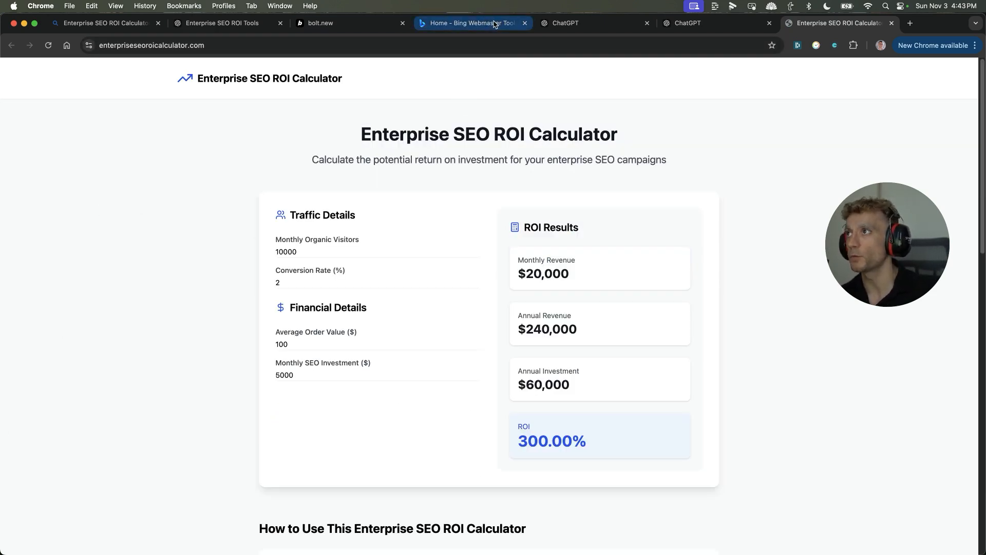
{"action": "left_click", "coordinate": [468, 23]}
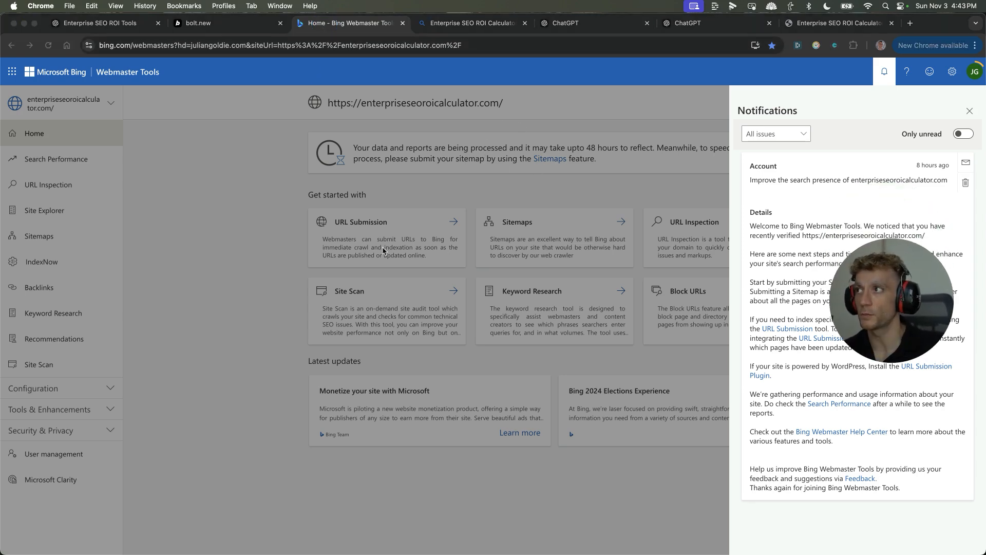
Step: Flip between Bing results, Webmaster Tools and ChatGPT, ending on the Ahrefs overview of the domain
{"action": "left_click", "coordinate": [348, 22]}
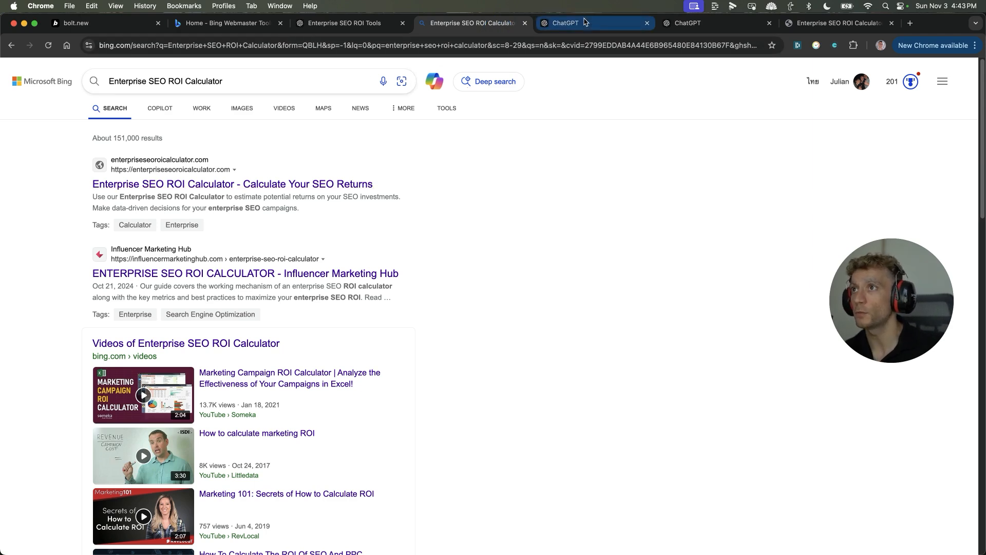
{"action": "left_click", "coordinate": [226, 23]}
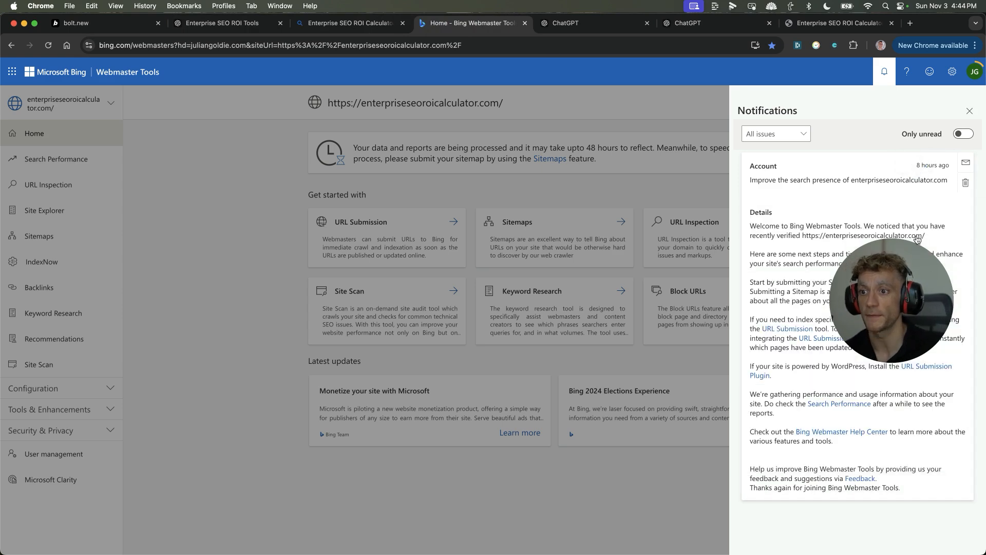
{"action": "left_click", "coordinate": [592, 24]}
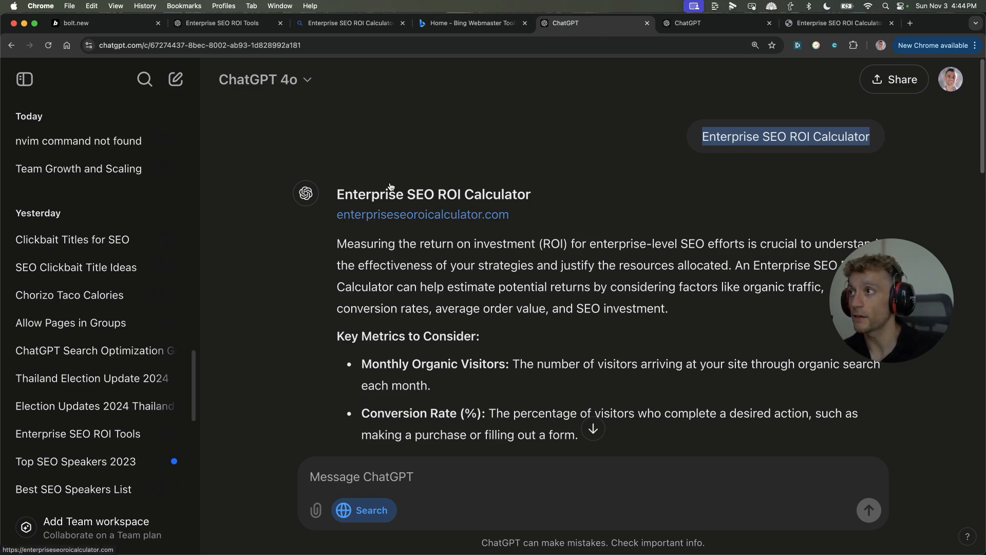
{"action": "left_click", "coordinate": [471, 23]}
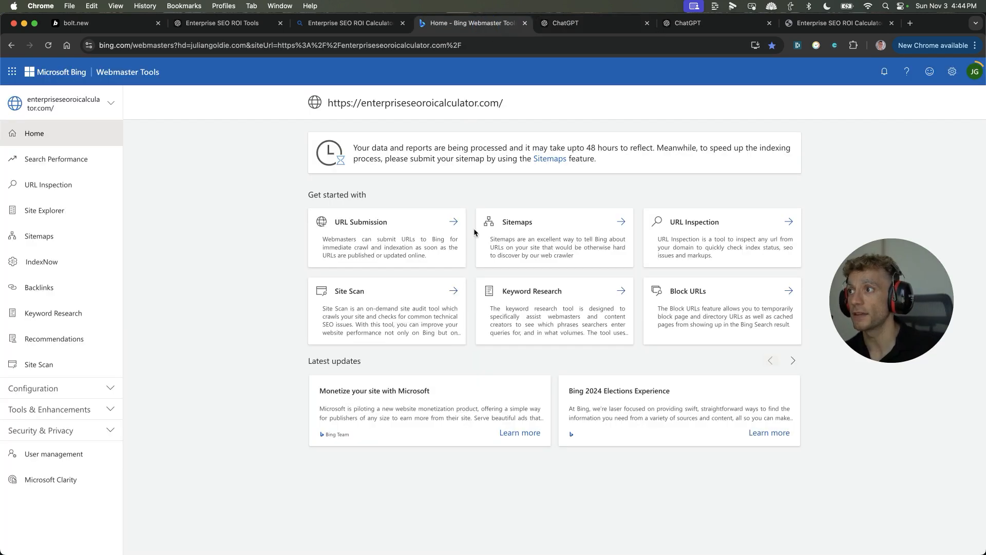
{"action": "left_click", "coordinate": [593, 24]}
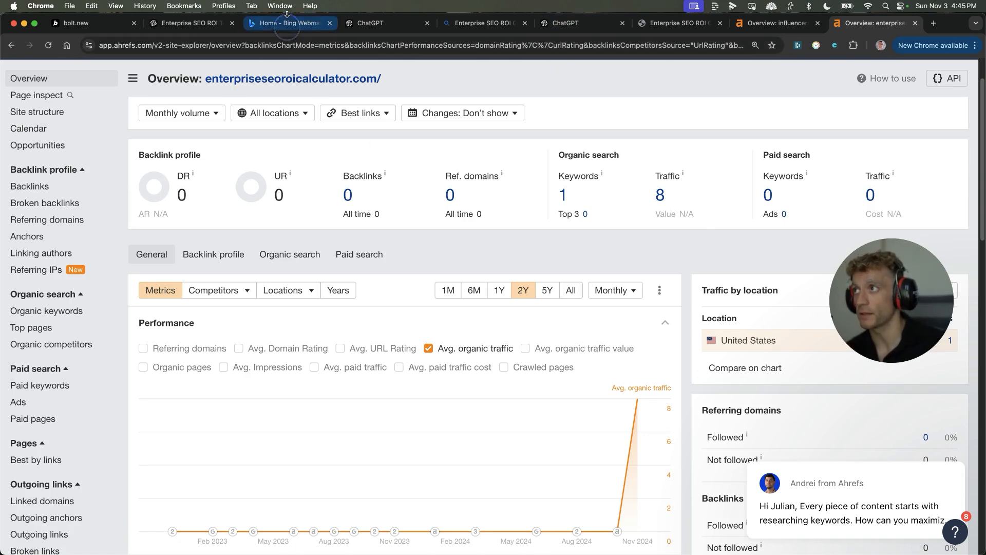
Step: Leave the Ahrefs overview for Bing Webmaster Tools, then a ChatGPT conversation tab
{"action": "left_click", "coordinate": [285, 24]}
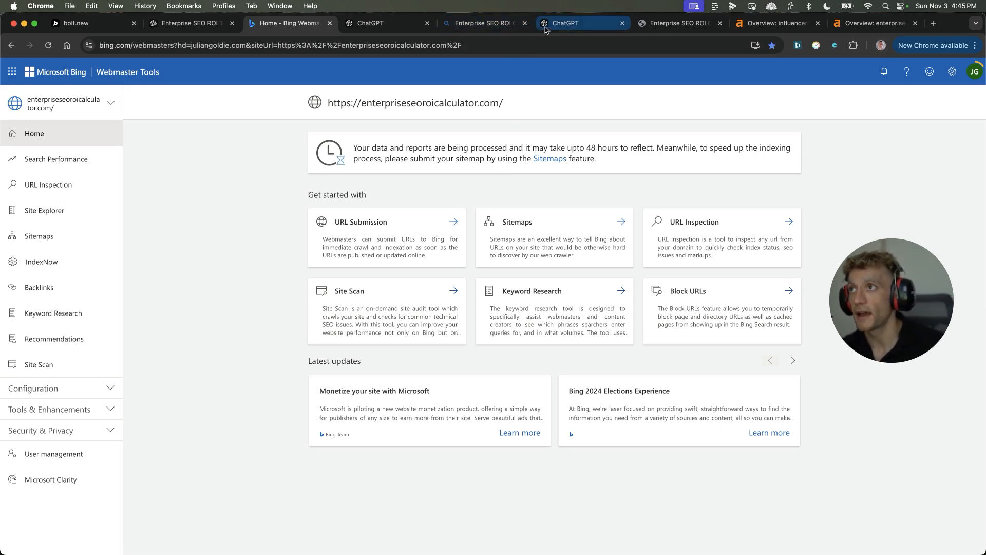
{"action": "left_click", "coordinate": [573, 22]}
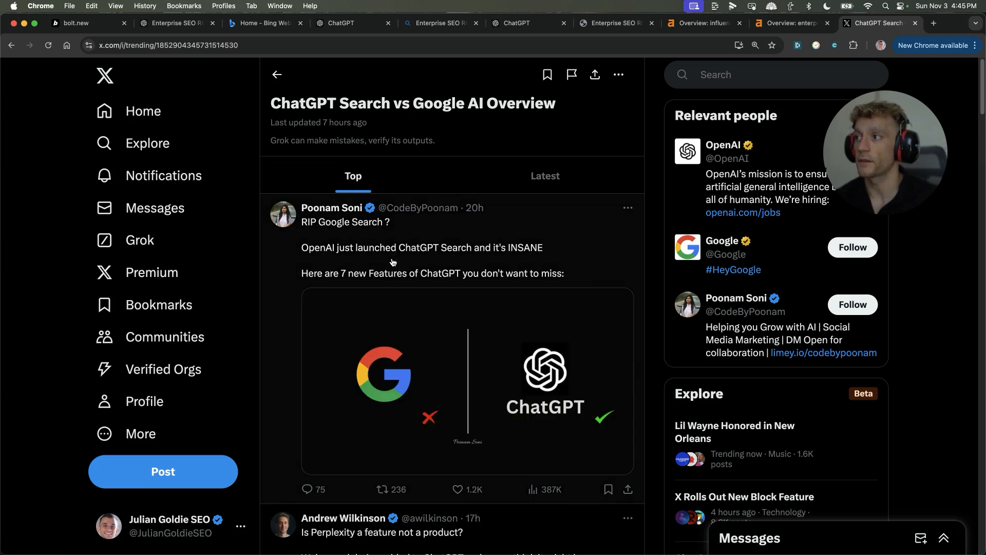
{"action": "scroll", "scroll_direction": "down", "scroll_amount": 3}
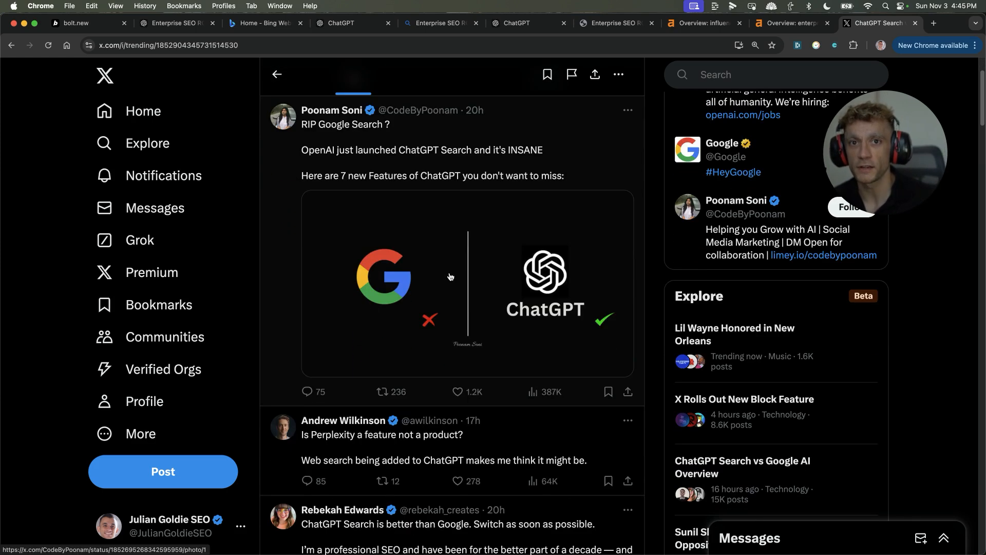
{"action": "scroll", "scroll_direction": "down", "scroll_amount": 3}
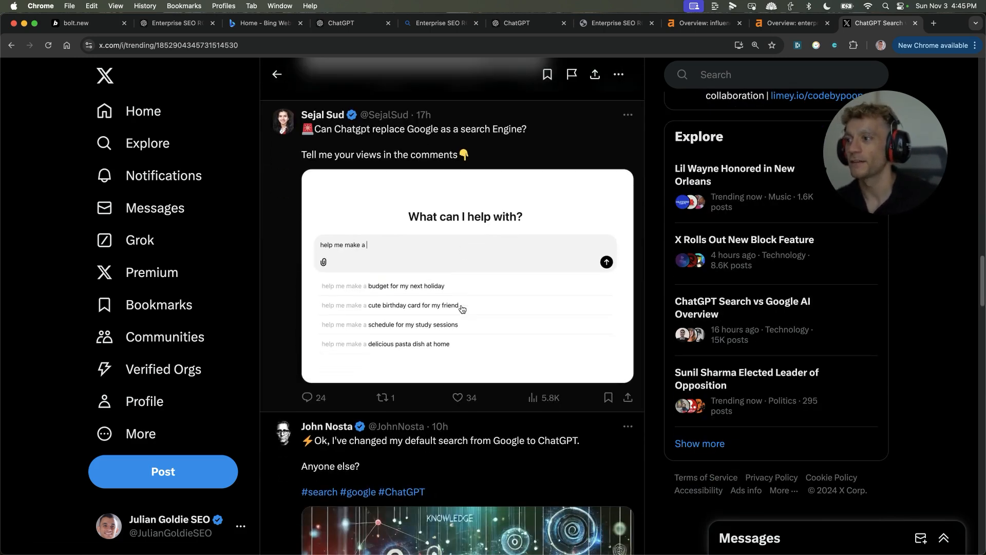
{"action": "scroll", "scroll_direction": "down", "scroll_amount": 3}
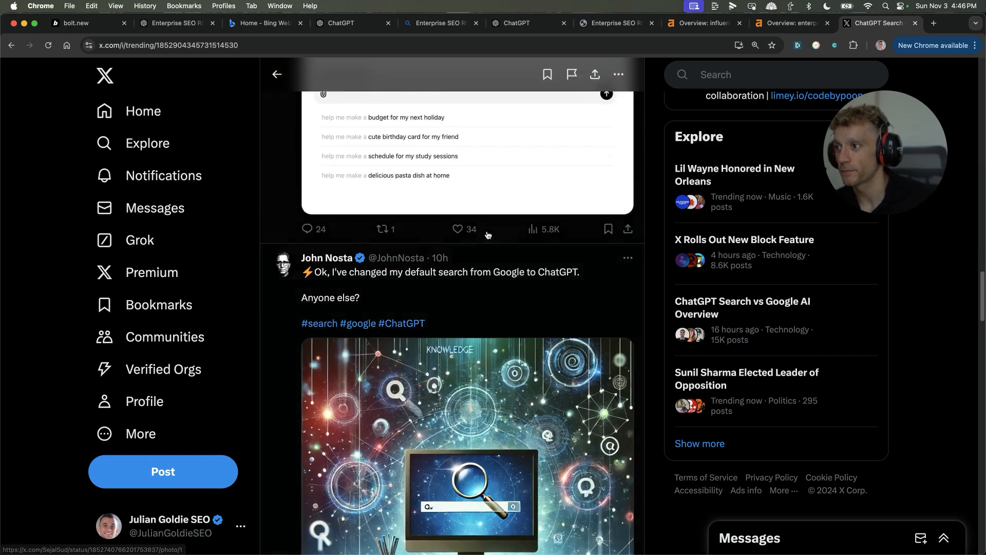
{"action": "scroll", "scroll_direction": "down", "scroll_amount": 3}
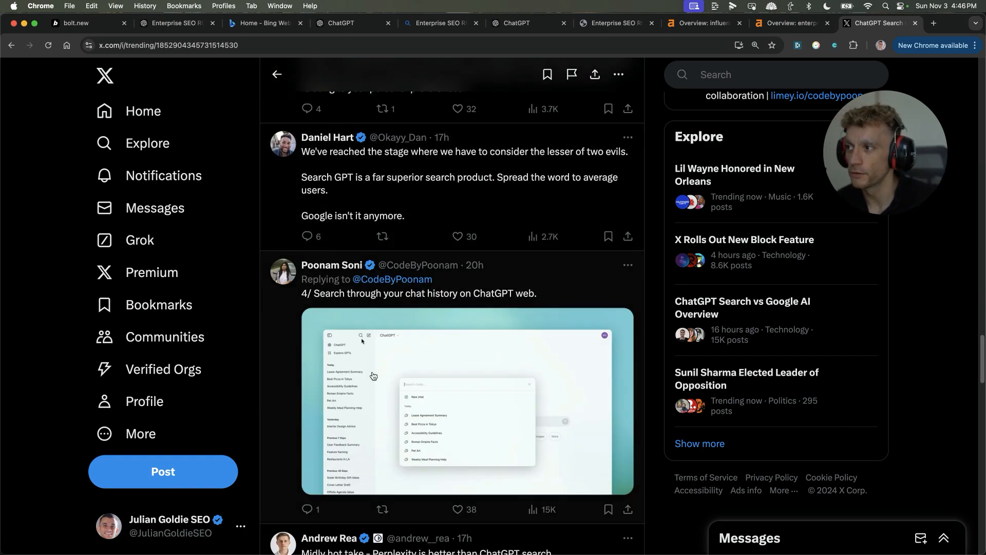
{"action": "scroll", "scroll_direction": "down", "scroll_amount": 3}
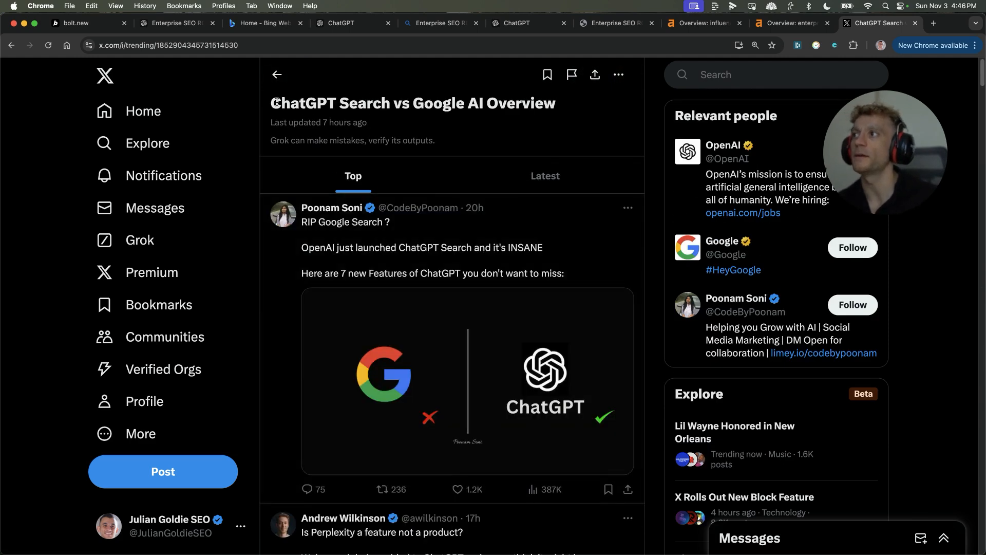
{"action": "triple_click", "coordinate": [412, 103]}
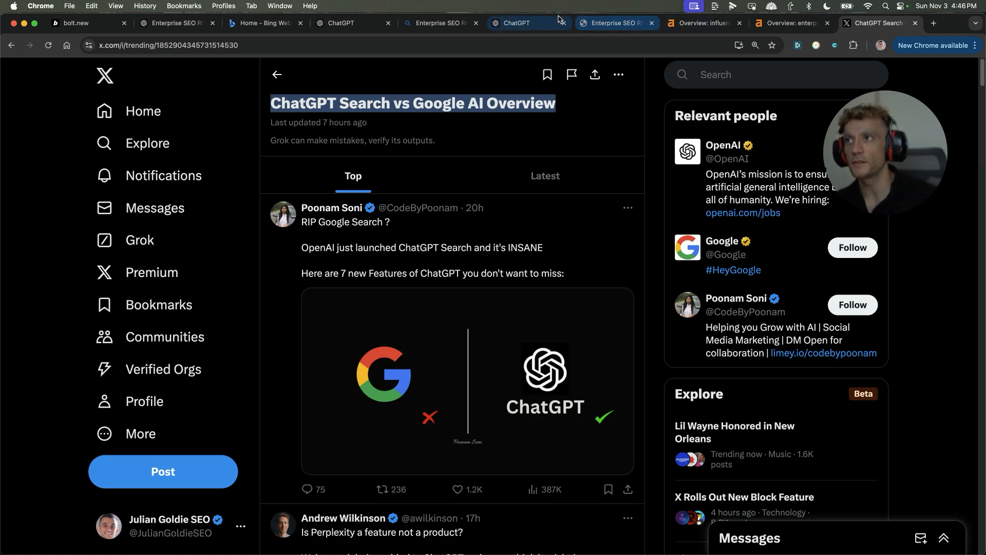
Step: Bring up view-source for enterpriseseoroicalculator.com in its own Chrome tab
{"action": "left_click", "coordinate": [528, 22]}
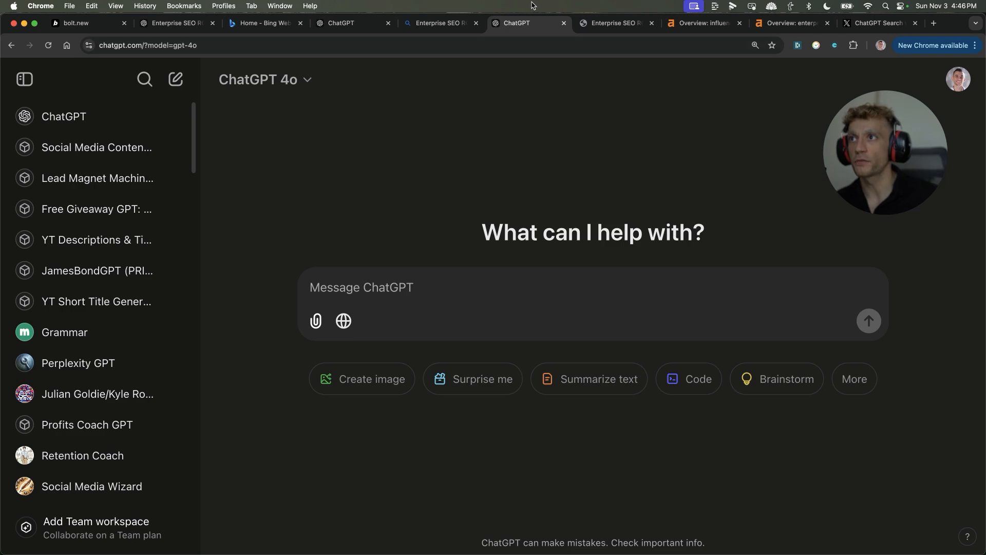
{"action": "left_click", "coordinate": [610, 24]}
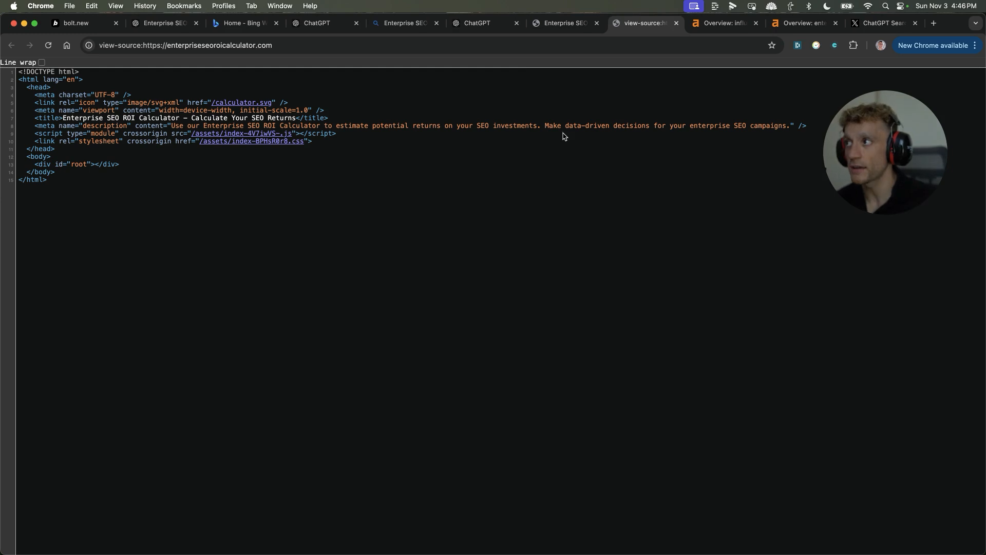
{"action": "left_click", "coordinate": [560, 23]}
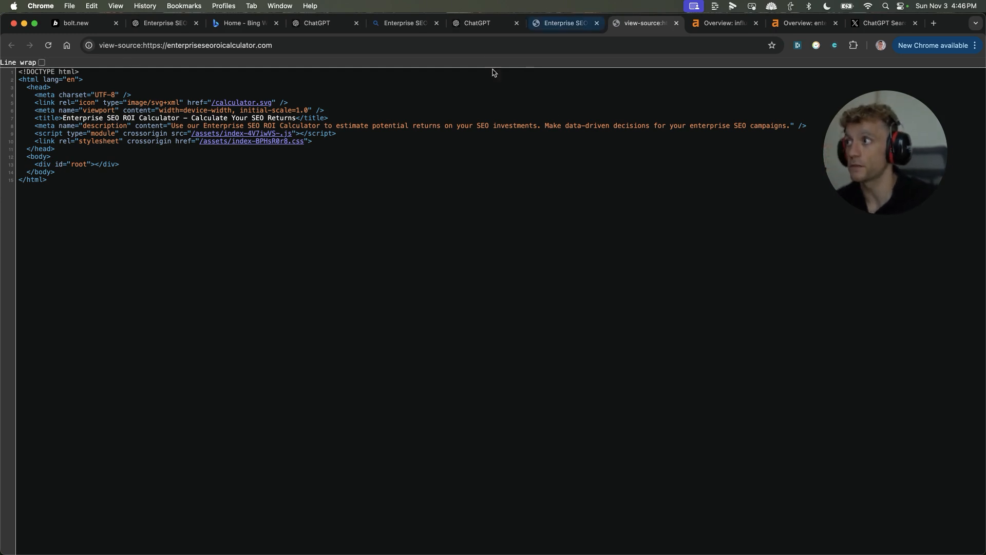
{"action": "left_click", "coordinate": [82, 186]}
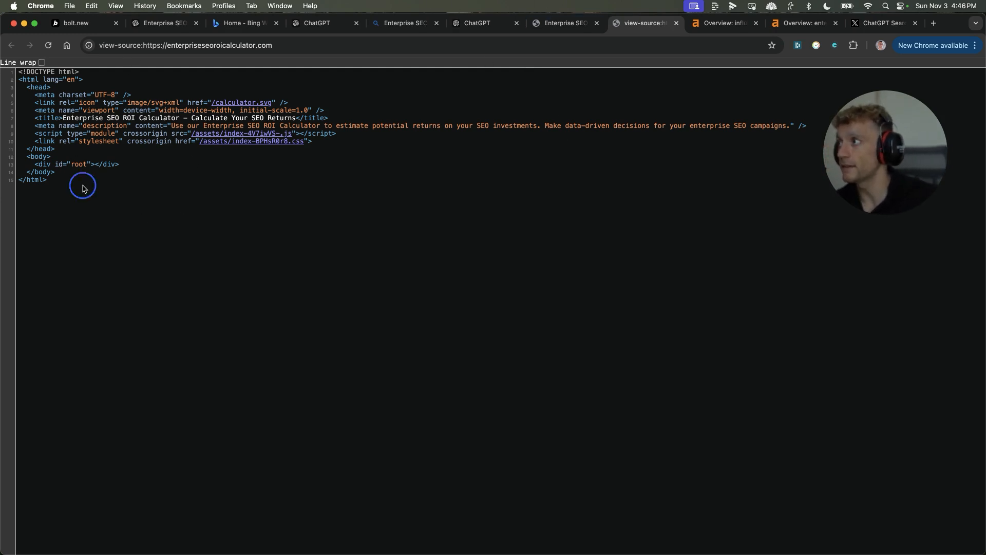
{"action": "mouse_move", "coordinate": [303, 234]}
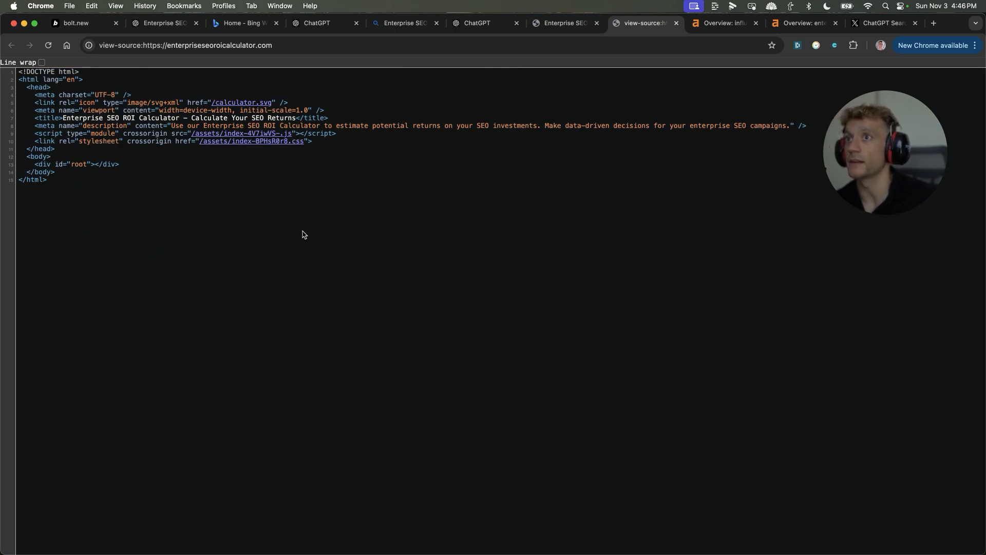
Step: Compare with another site's tab, return to the calculator's page source and enlarge the text
{"action": "left_click", "coordinate": [403, 24]}
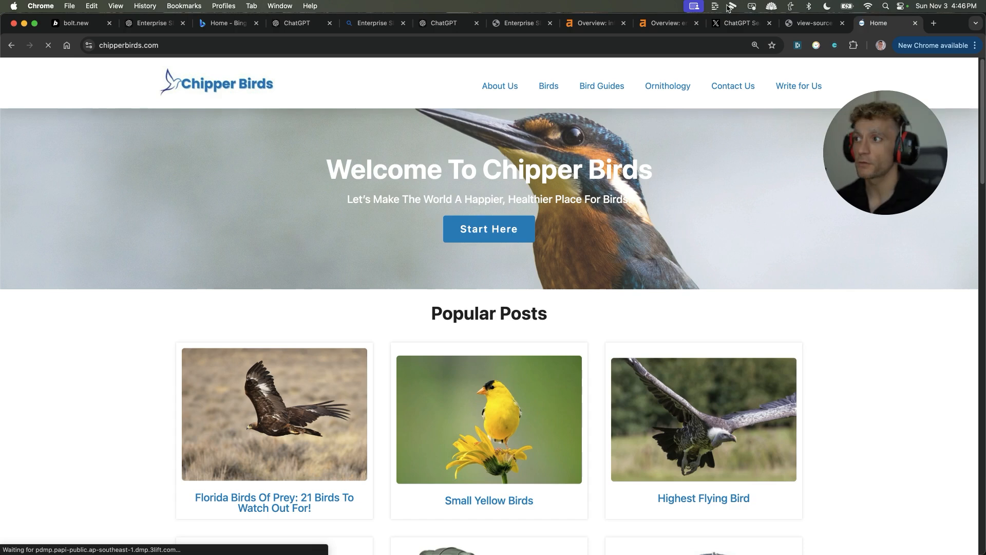
{"action": "left_click", "coordinate": [780, 22]}
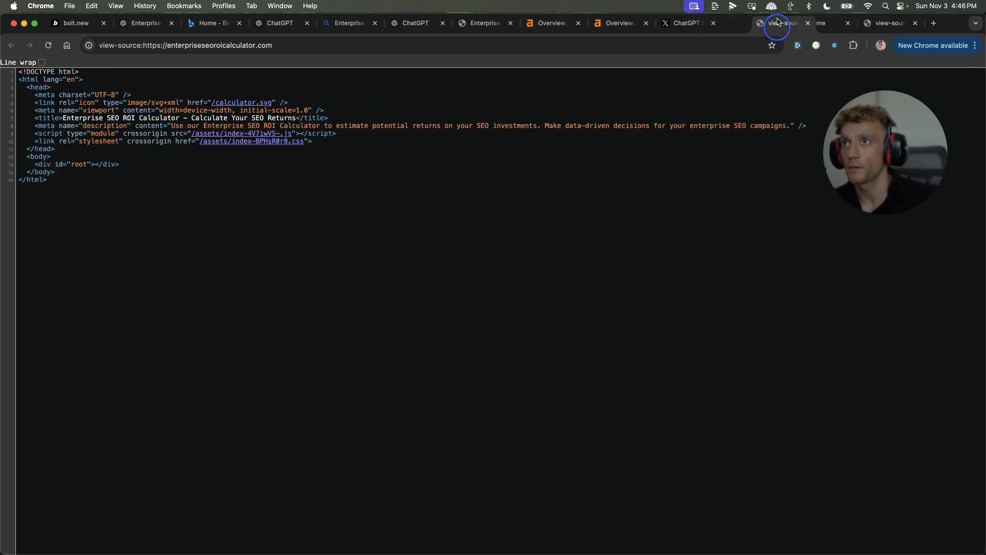
{"action": "key", "text": "cmd+a"}
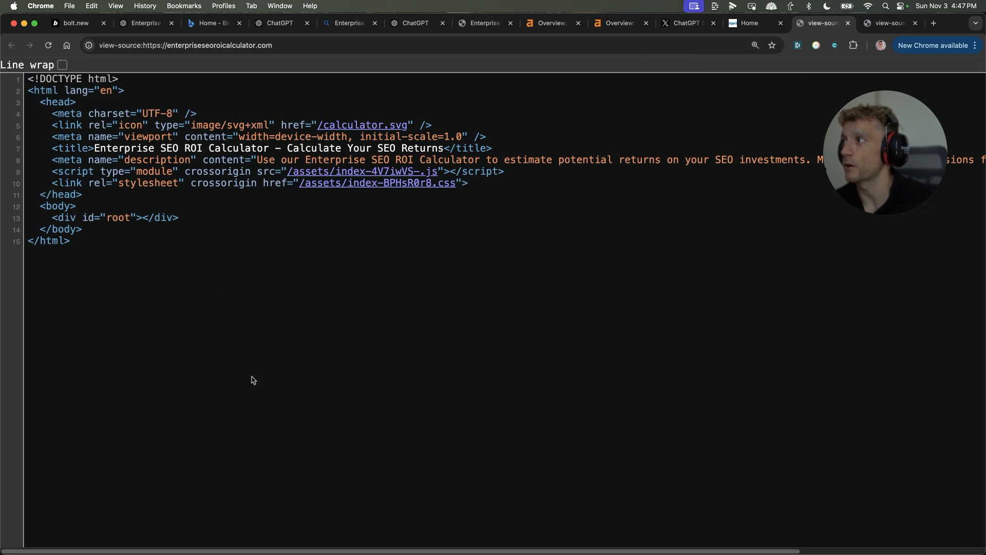
{"action": "left_click", "coordinate": [87, 255]}
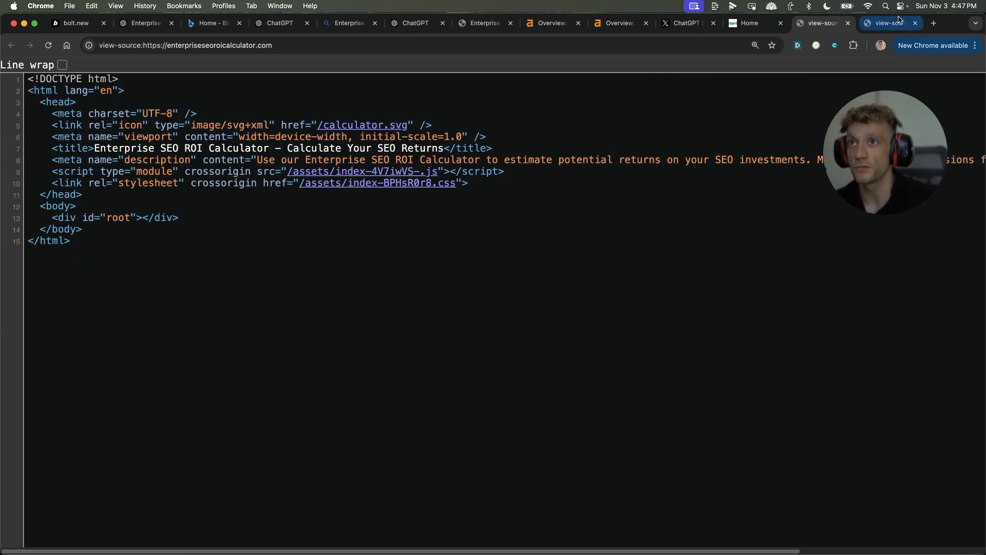
Step: Scroll through chipperbirds.com's page source, check the live calculator site, then show the Chipper Birds homepage
{"action": "left_click", "coordinate": [886, 23]}
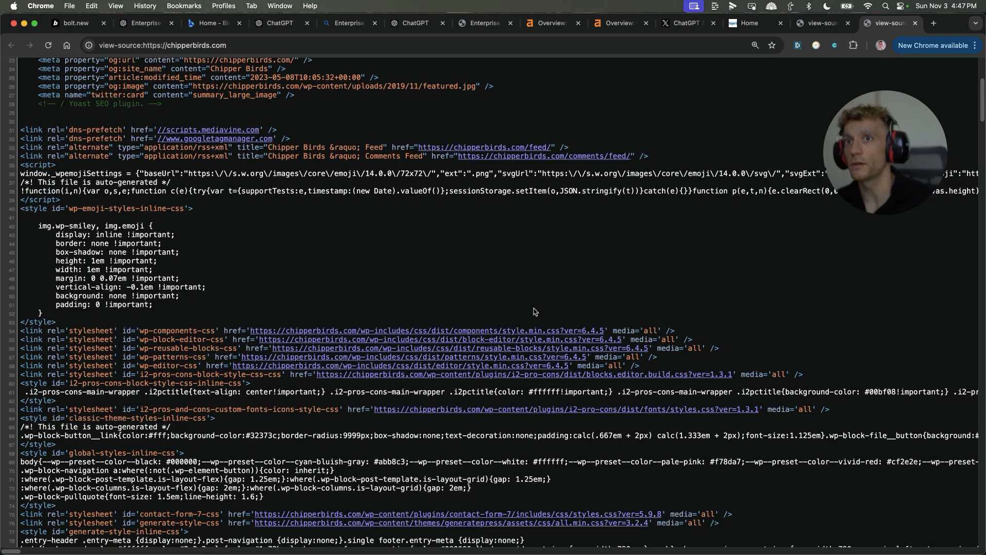
{"action": "scroll", "scroll_direction": "down", "scroll_amount": 3}
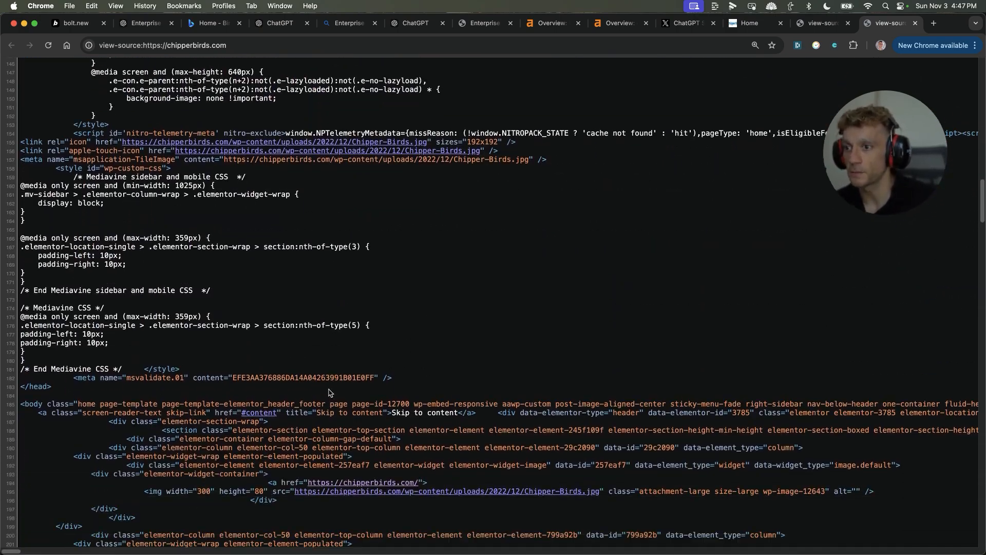
{"action": "scroll", "scroll_direction": "down", "scroll_amount": 3}
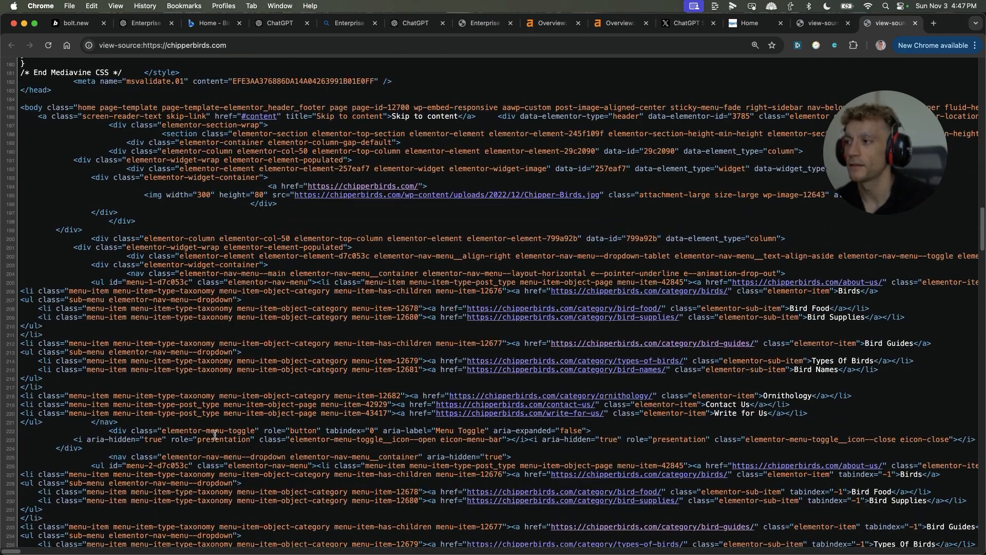
{"action": "scroll", "scroll_direction": "down", "scroll_amount": 3}
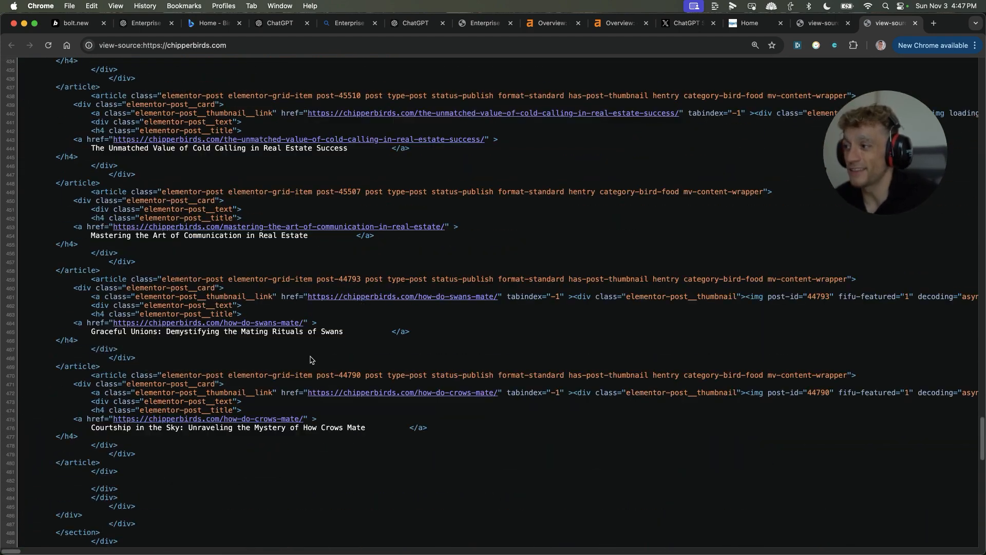
{"action": "scroll", "scroll_direction": "down", "scroll_amount": 3}
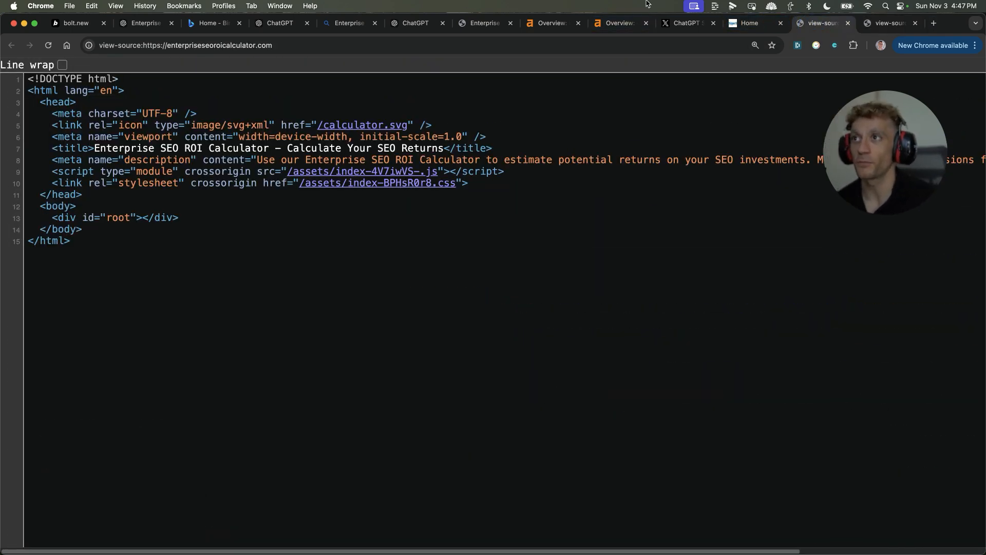
{"action": "left_click", "coordinate": [484, 24]}
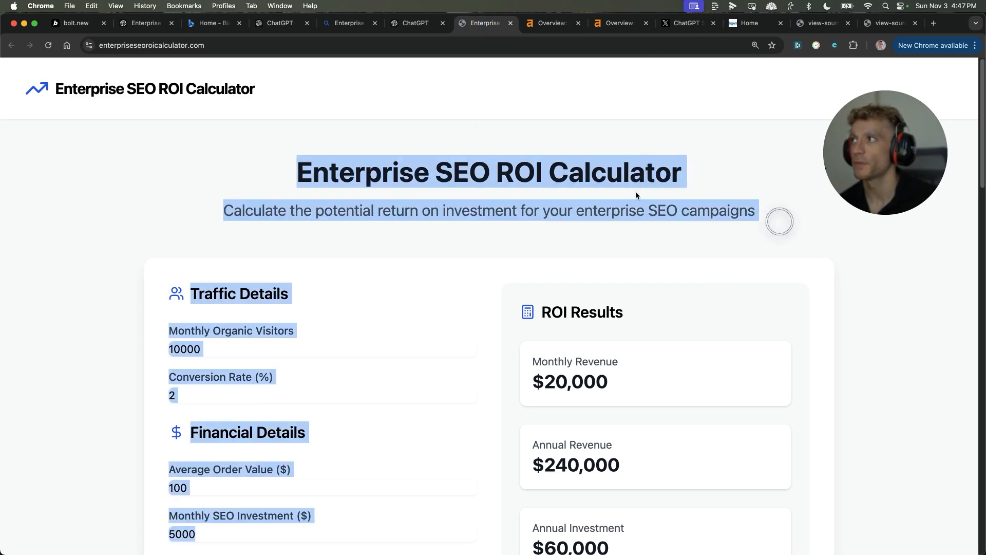
{"action": "left_click", "coordinate": [403, 24]}
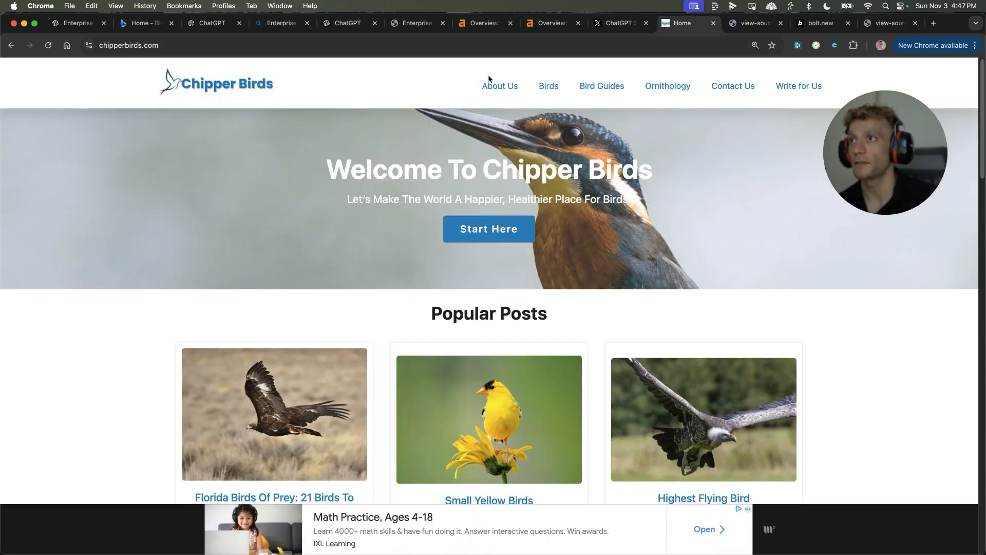
Step: Start a new Bolt.new prompt describing a productivity calculator build
{"action": "left_click", "coordinate": [868, 23]}
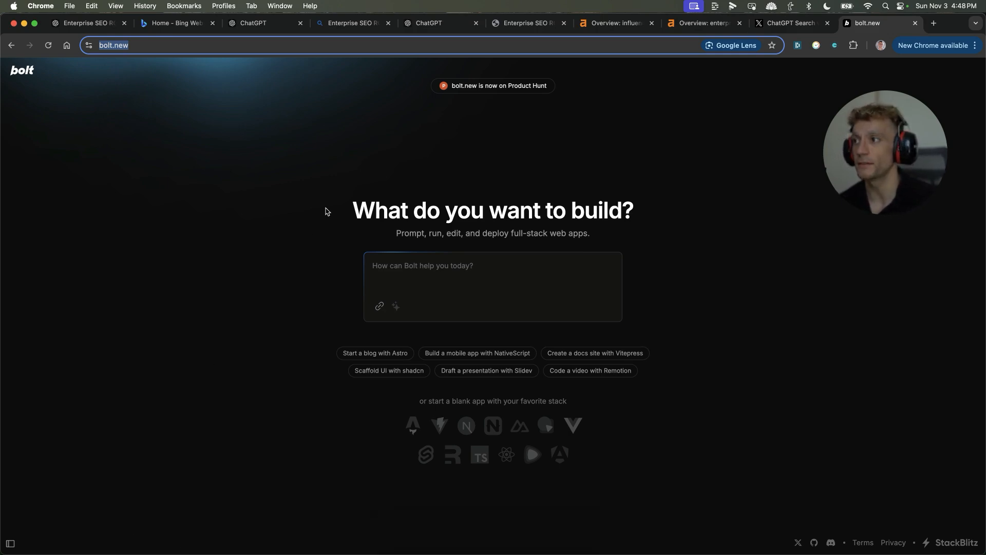
{"action": "left_click", "coordinate": [492, 265]}
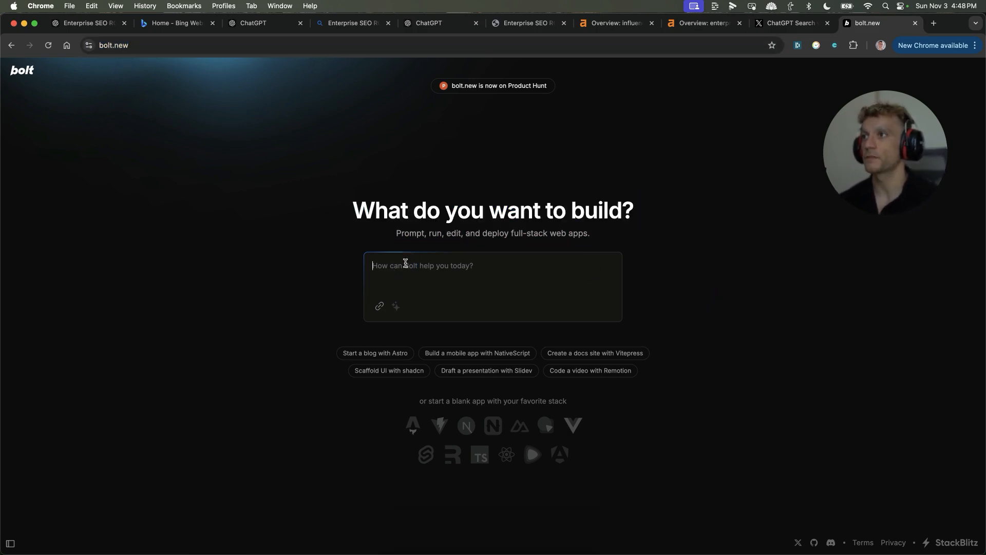
{"action": "mouse_move", "coordinate": [528, 245]}
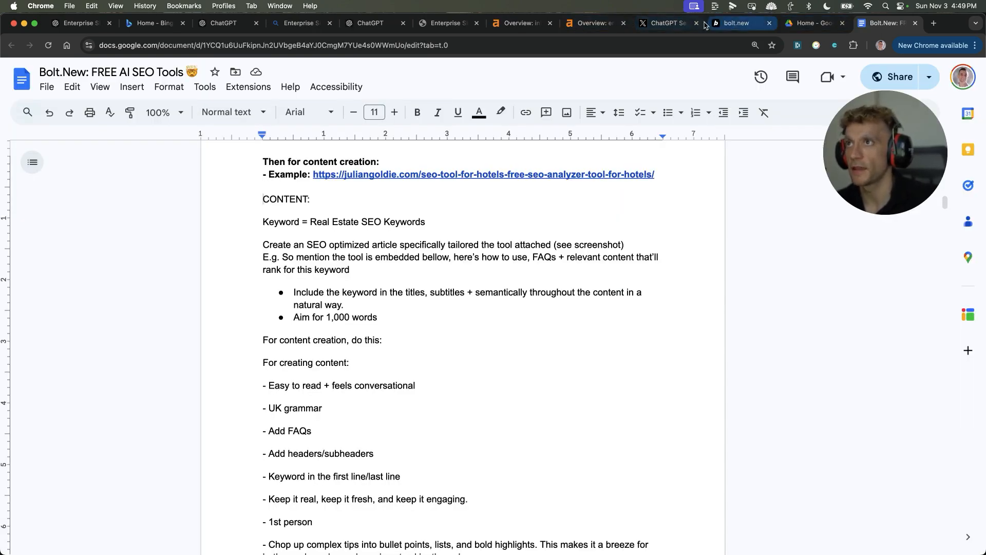
{"action": "left_click", "coordinate": [734, 23]}
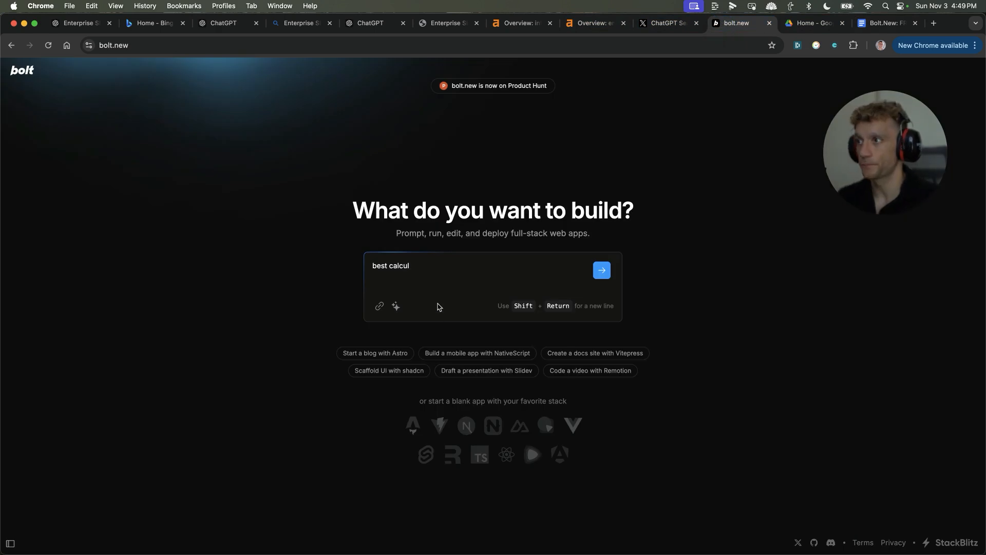
{"action": "type", "text": "pro"}
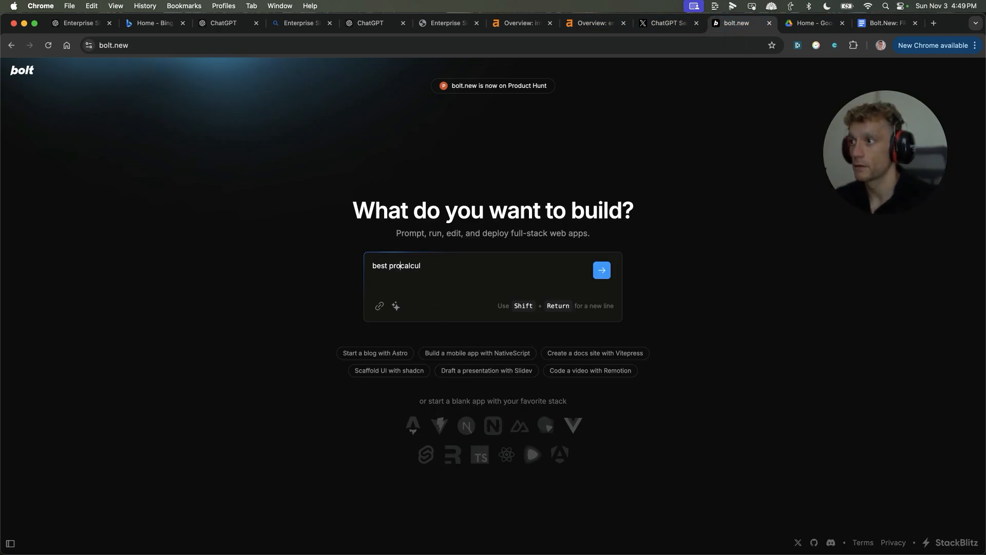
{"action": "type", "text": "productivity calculaot"}
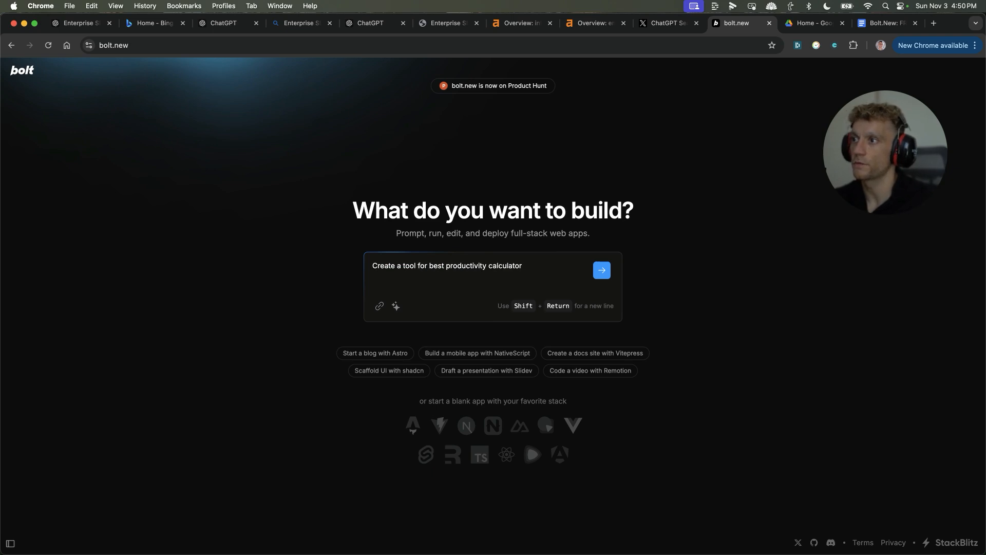
{"action": "type", "text": "the"}
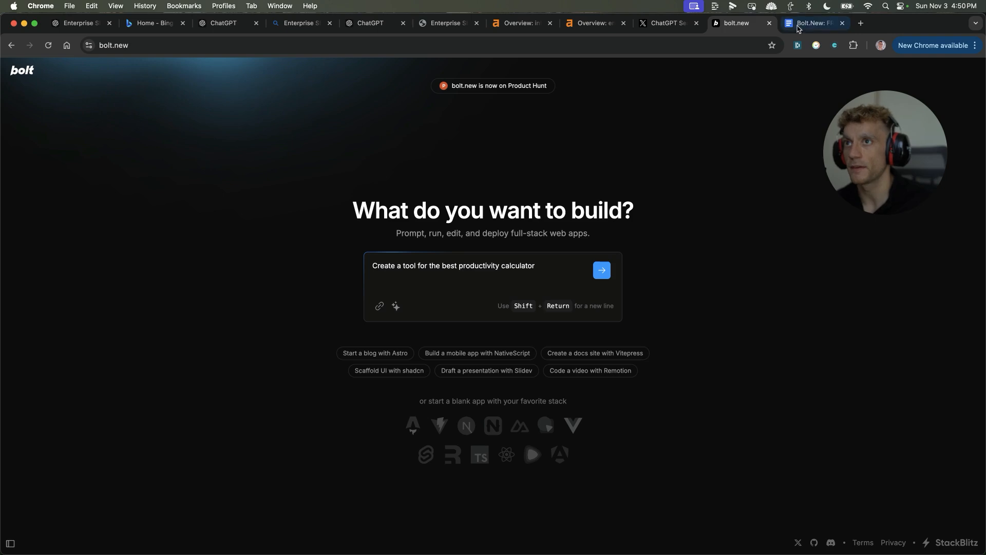
Step: Add the SEO content instructions with keyword 'Best Productivity Calculator' and submit the prompt
{"action": "left_click", "coordinate": [881, 24]}
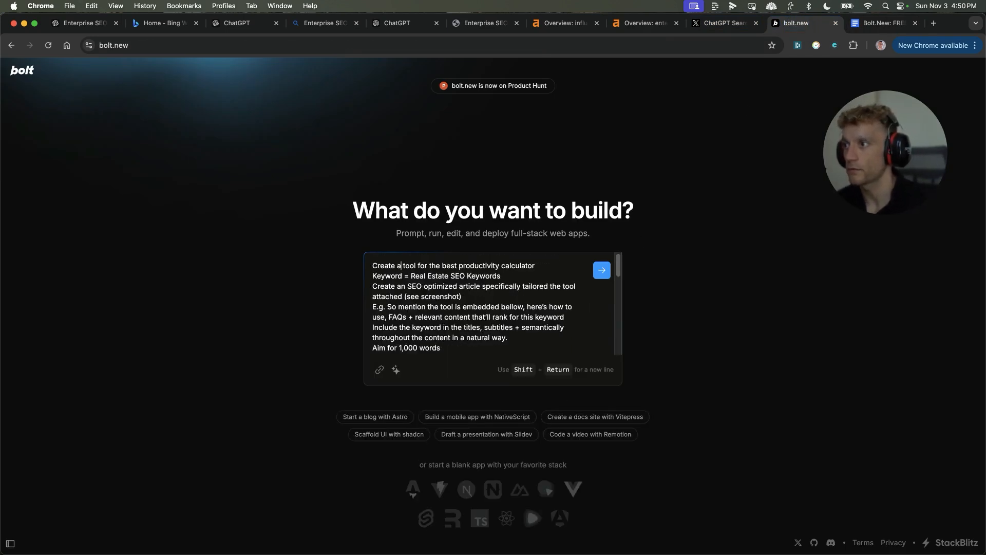
{"action": "type", "text": "Best Pr"}
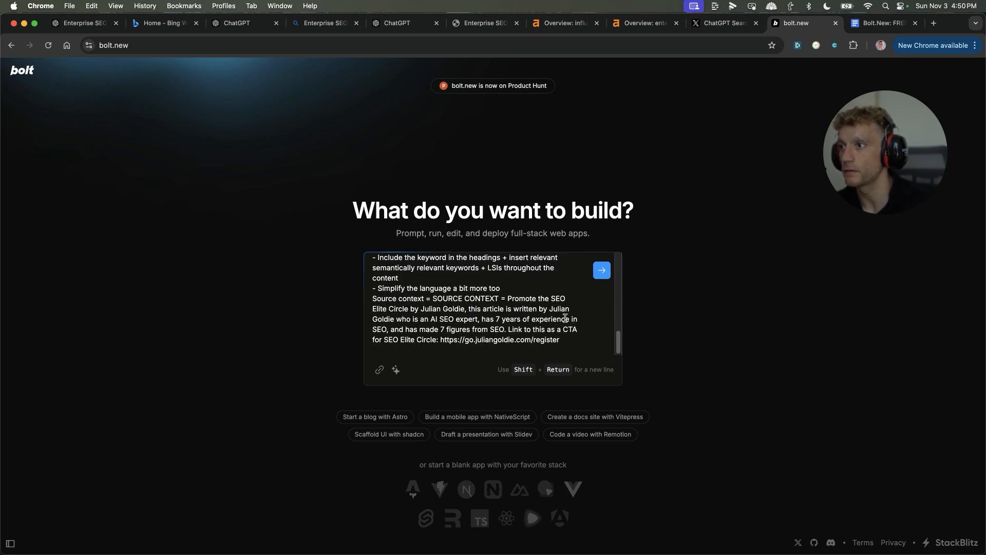
{"action": "left_click_drag", "start_coordinate": [374, 298], "coordinate": [559, 340]}
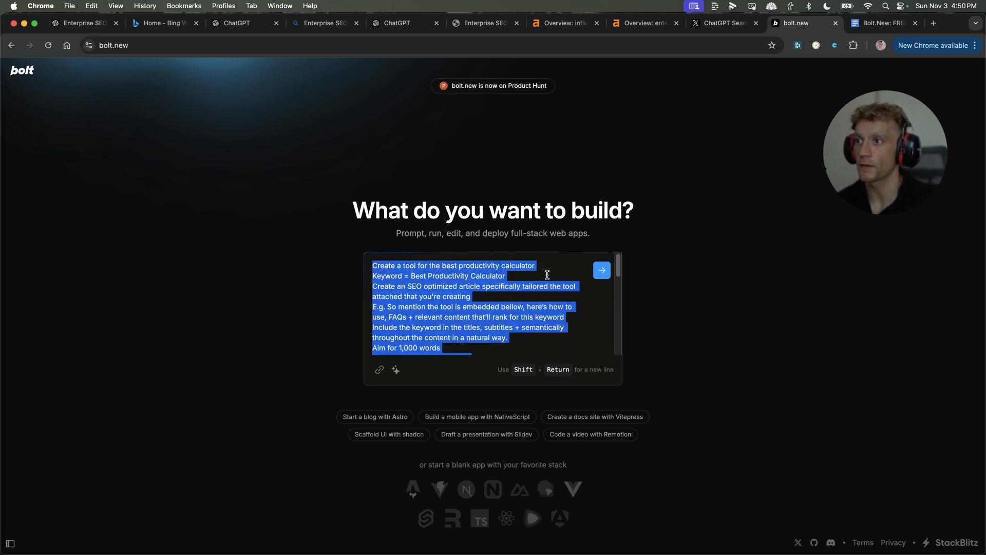
{"action": "left_click", "coordinate": [601, 271]}
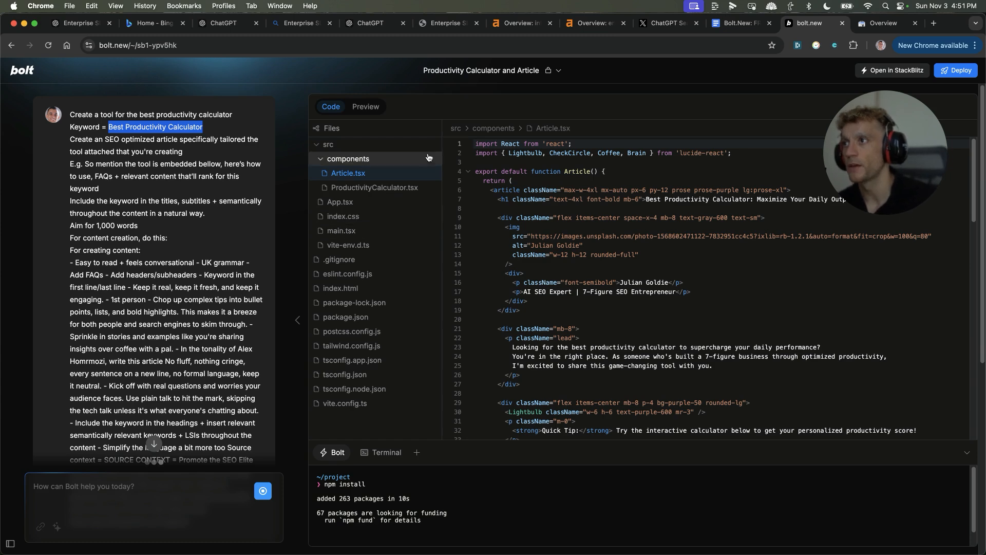
Step: Review App.tsx, then show the live preview of the 'Best Productivity Calculator' article
{"action": "scroll", "scroll_direction": "down", "scroll_amount": 3}
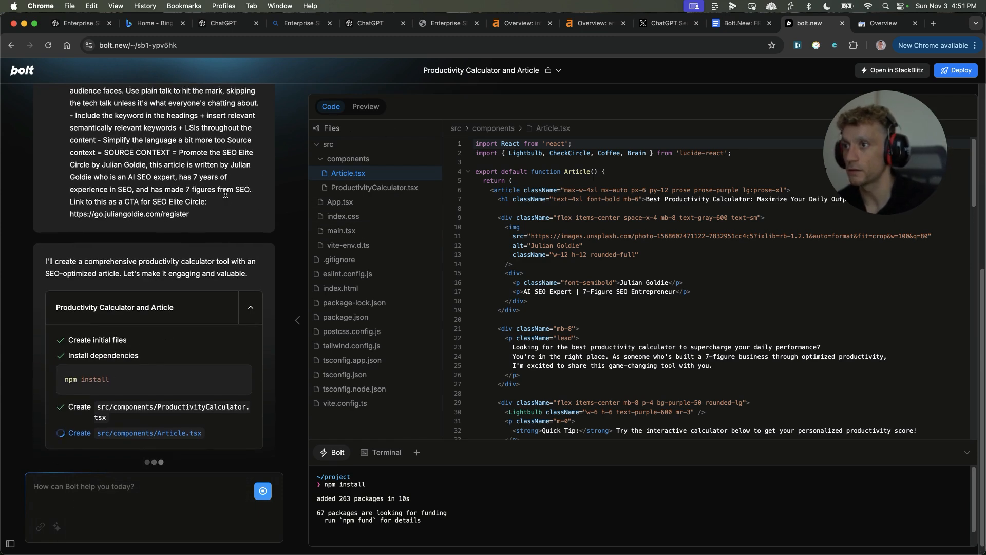
{"action": "scroll", "scroll_direction": "down", "scroll_amount": 3}
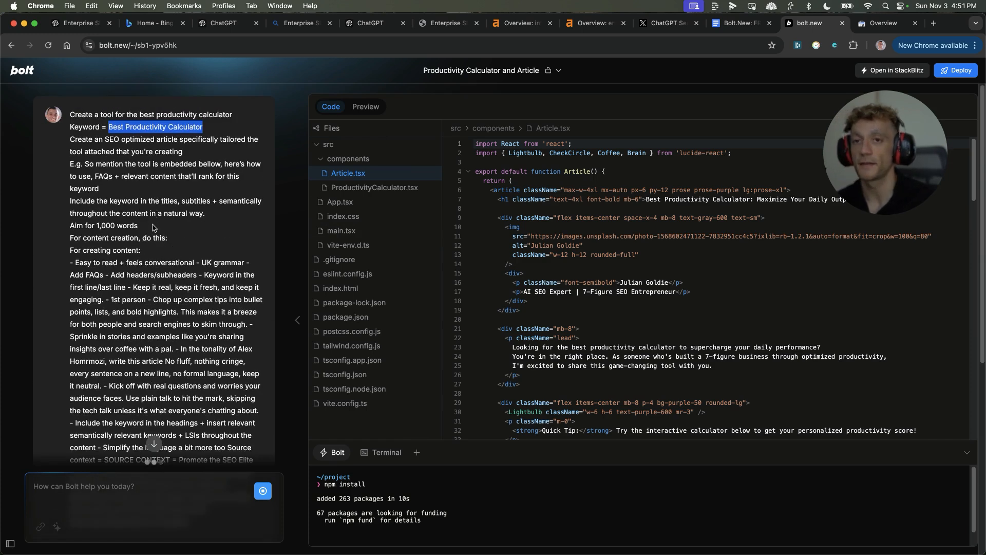
{"action": "left_click", "coordinate": [341, 202]}
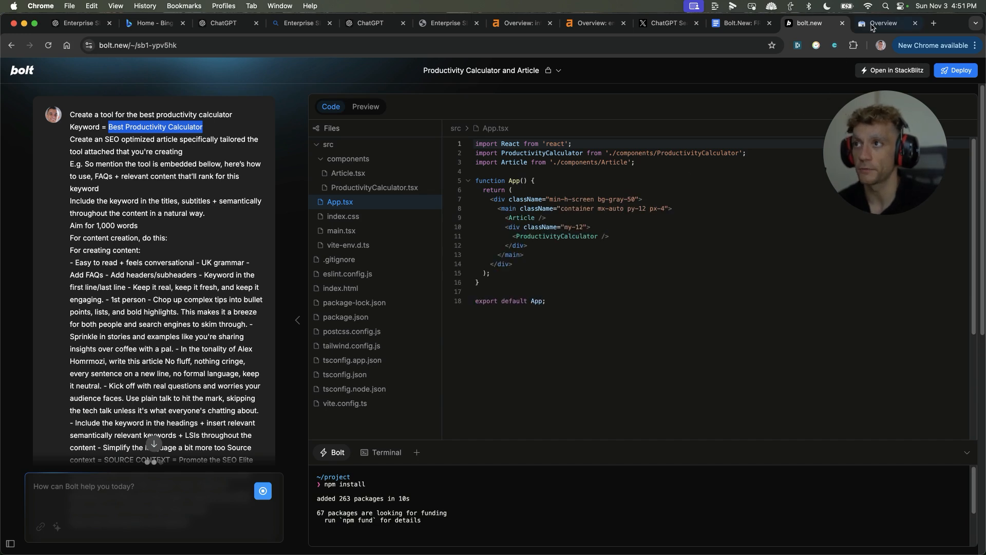
{"action": "left_click", "coordinate": [366, 106]}
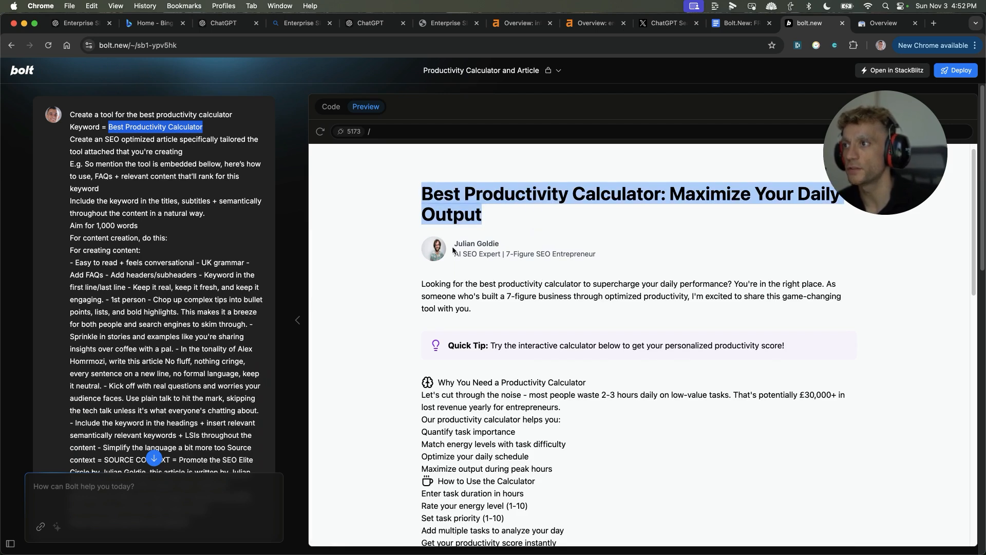
{"action": "mouse_move", "coordinate": [427, 242]}
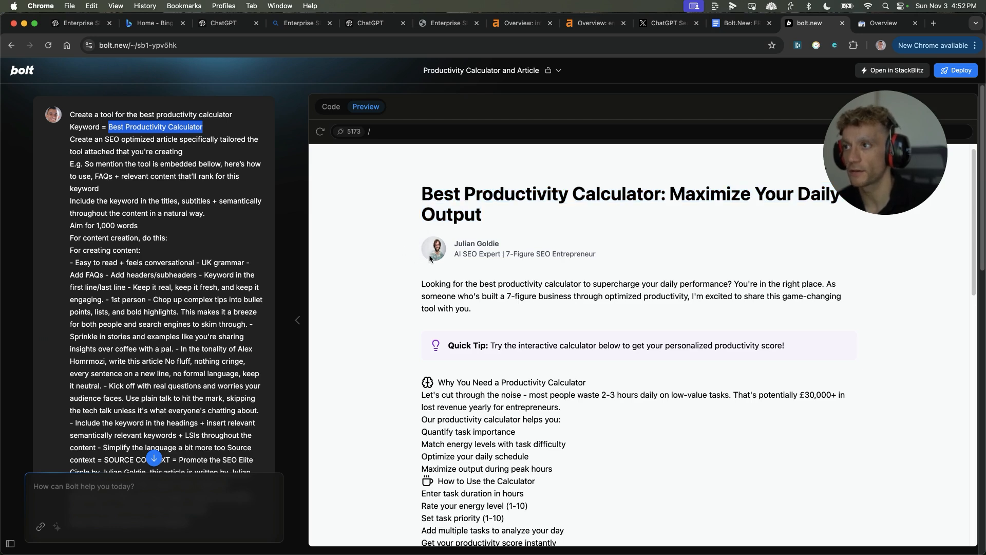
Step: Scroll the preview article and highlight the 'Why You Need a Productivity Calculator' section
{"action": "scroll", "scroll_direction": "down", "scroll_amount": 3}
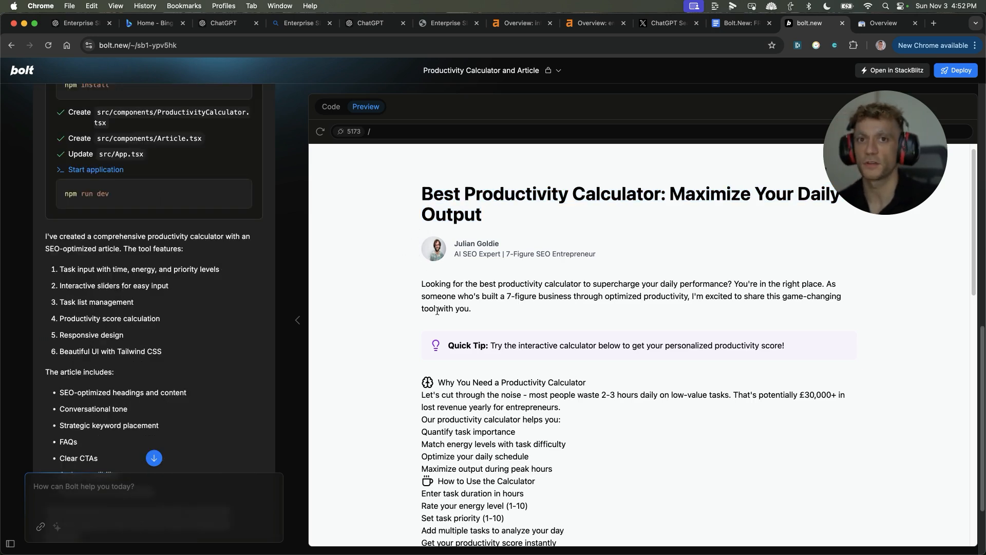
{"action": "scroll", "scroll_direction": "down", "scroll_amount": 3}
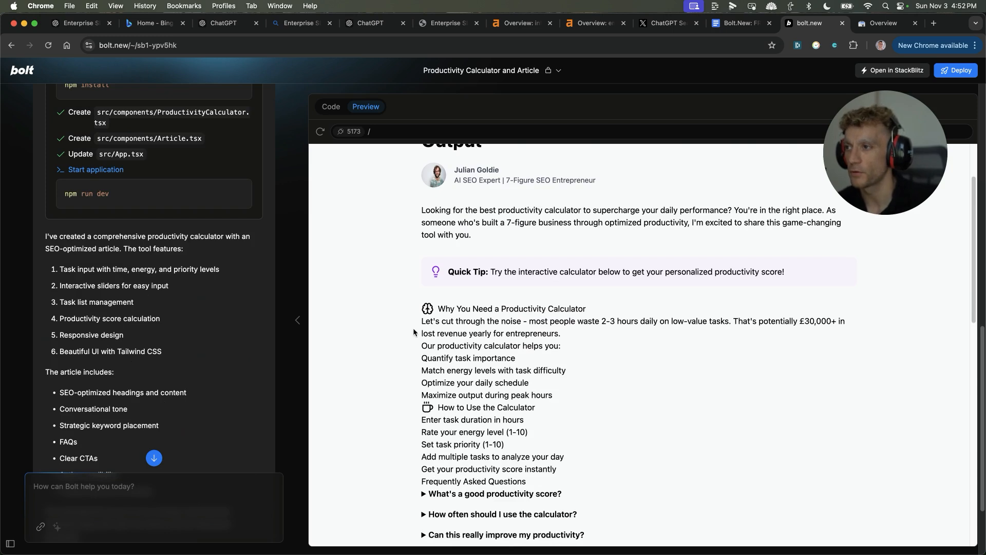
{"action": "left_click_drag", "start_coordinate": [439, 308], "coordinate": [535, 395]}
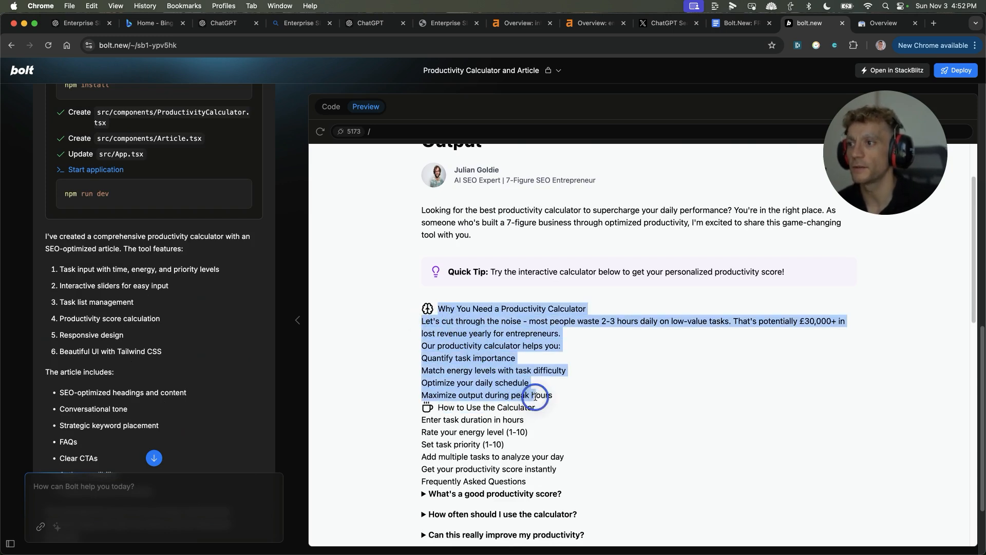
{"action": "scroll", "scroll_direction": "down", "scroll_amount": 3}
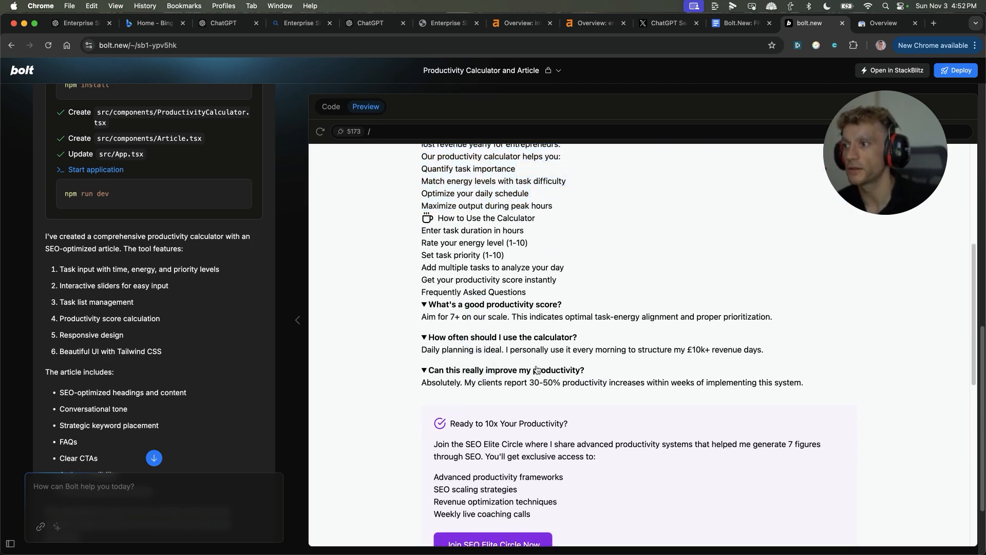
Step: Test the 'Join SEO Elite Circle Now' link, request deployment and reach Netlify's claim page
{"action": "scroll", "scroll_direction": "down", "scroll_amount": 3}
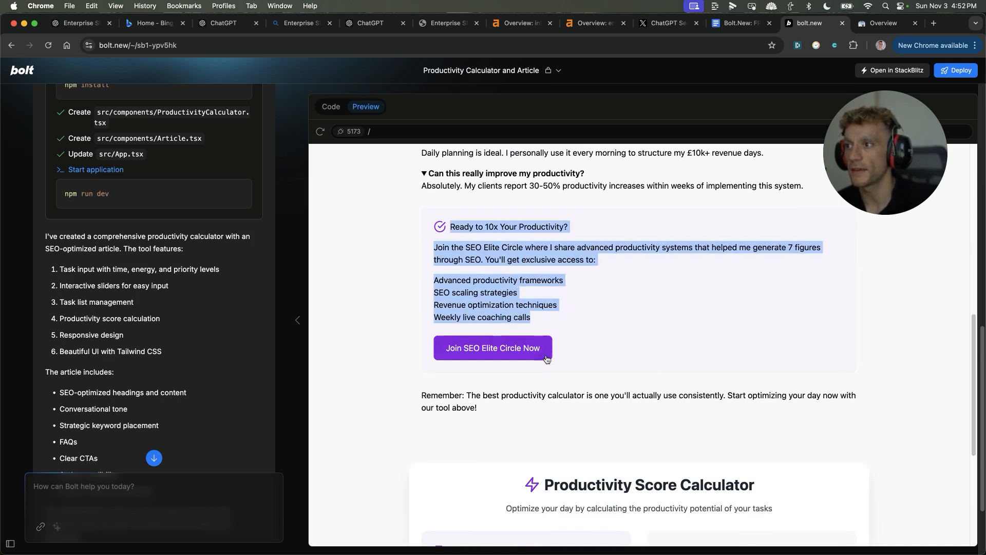
{"action": "left_click", "coordinate": [493, 349]}
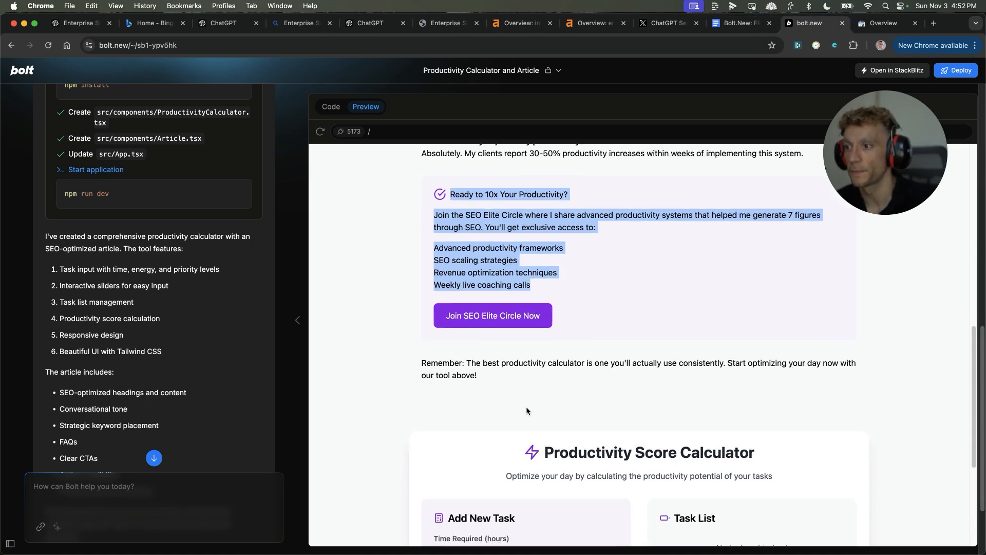
{"action": "scroll", "scroll_direction": "down", "scroll_amount": 3}
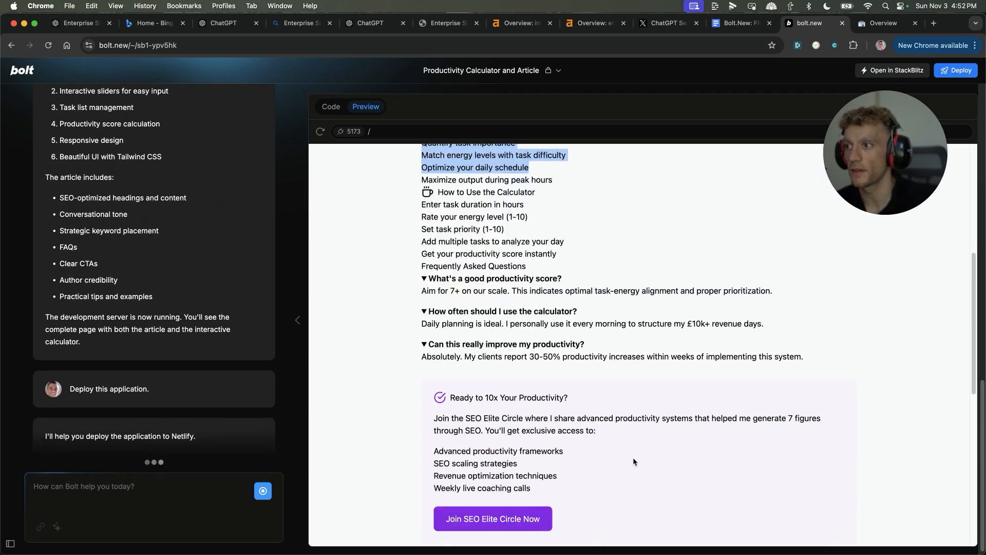
{"action": "scroll", "scroll_direction": "down", "scroll_amount": 3}
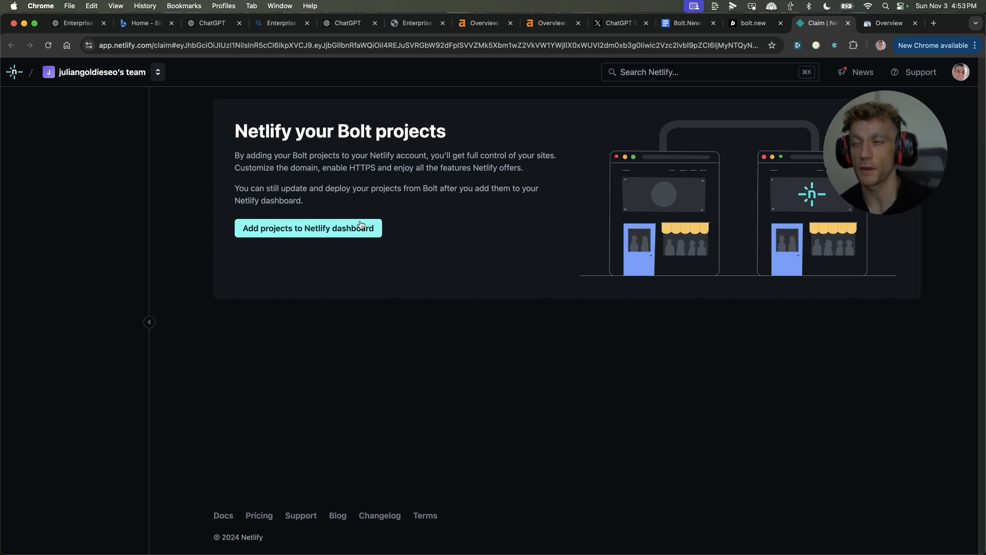
Step: Add the Bolt project to the Netlify dashboard and open the new superlative-brigadeiros-9c488b site
{"action": "left_click", "coordinate": [307, 228]}
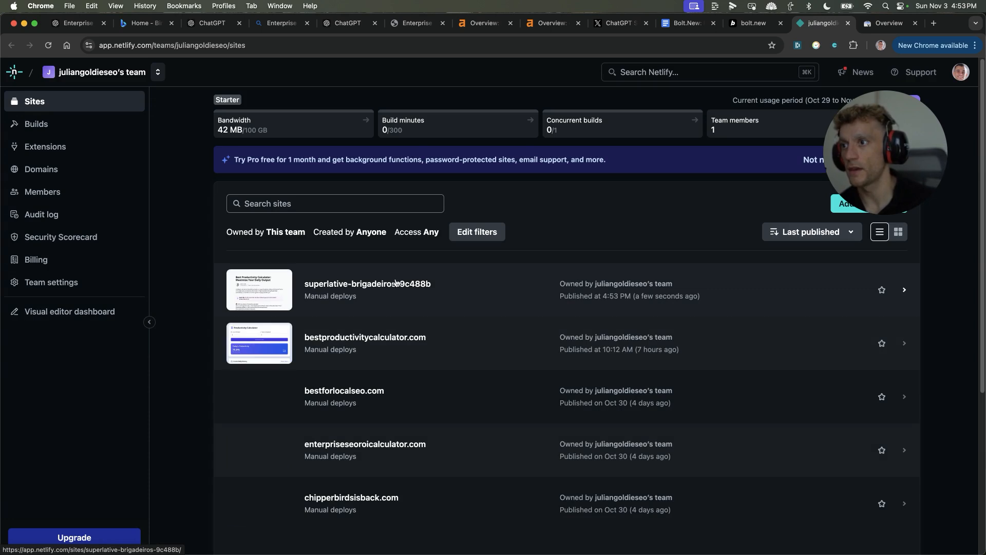
{"action": "left_click", "coordinate": [368, 283]}
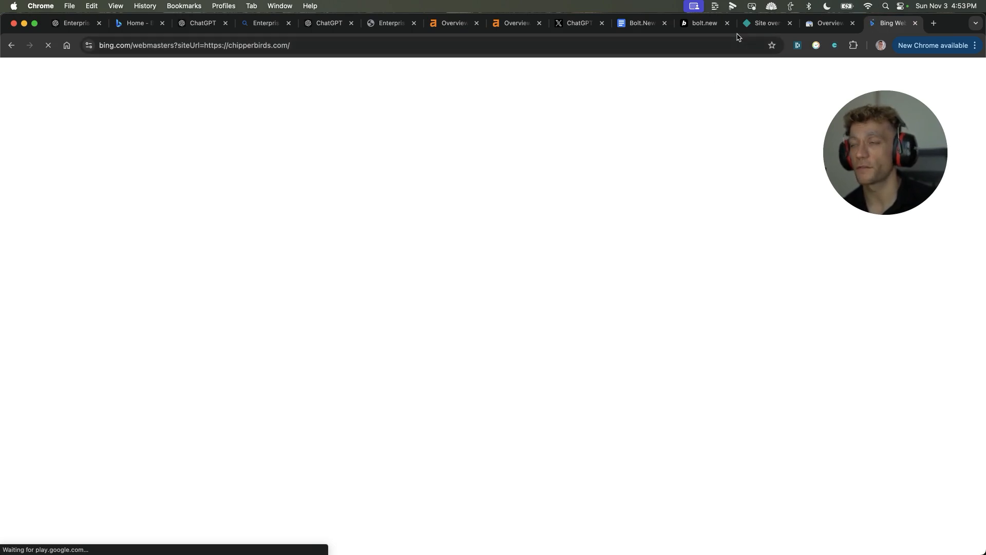
Step: Show the enterpriseseoroicalculator.com Search Console overview with 137 web search clicks and 2 indexed pages
{"action": "left_click", "coordinate": [831, 24]}
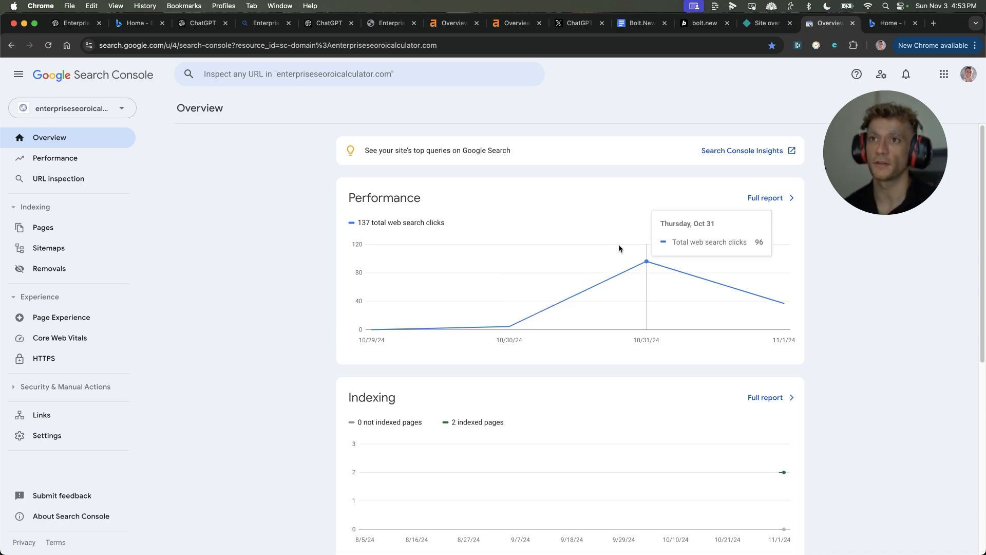
{"action": "mouse_move", "coordinate": [630, 273]}
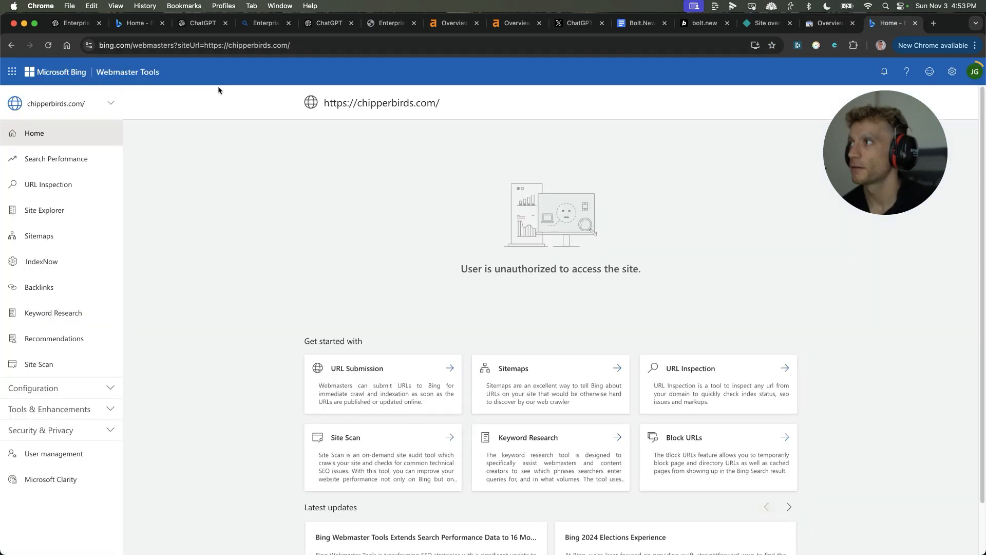
{"action": "left_click", "coordinate": [55, 158]}
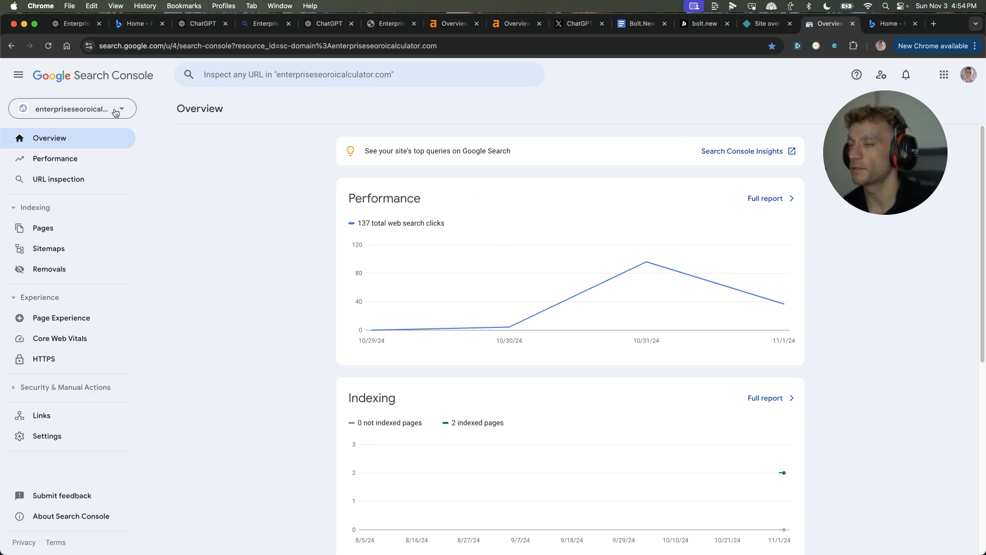
{"action": "mouse_move", "coordinate": [638, 41]}
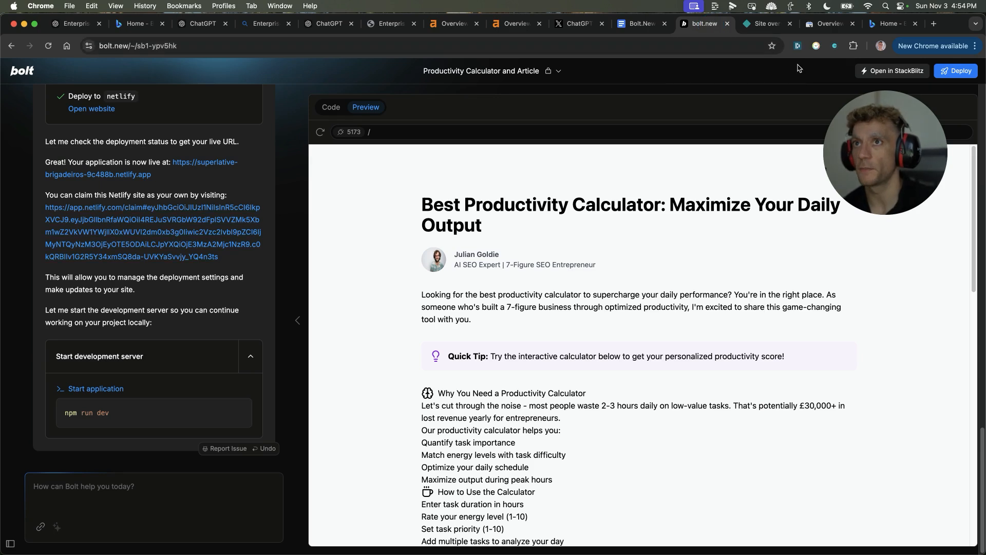
Step: Highlight 'Best Productivity Calculator:' in the Bolt.new article preview heading, then return to Search Console
{"action": "left_click", "coordinate": [828, 23]}
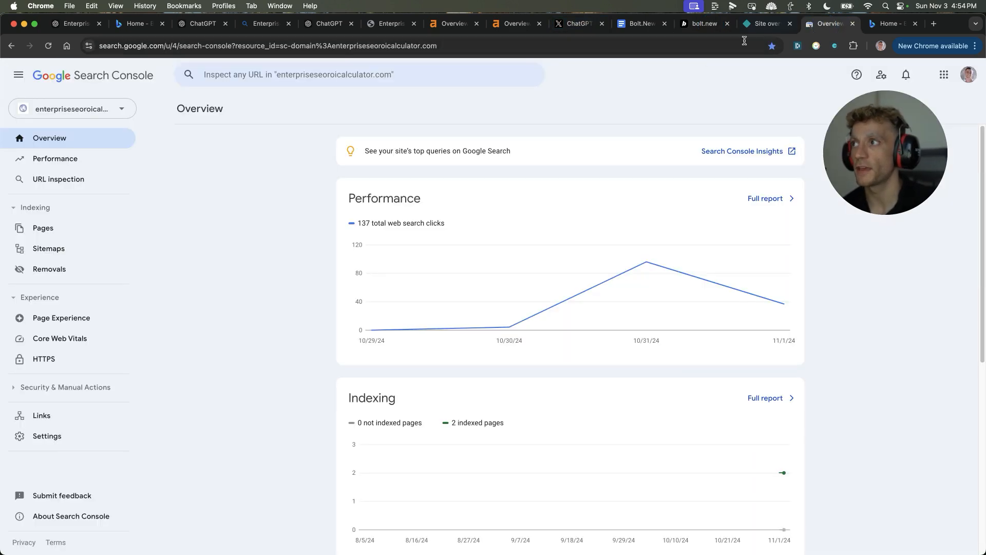
{"action": "left_click", "coordinate": [705, 24]}
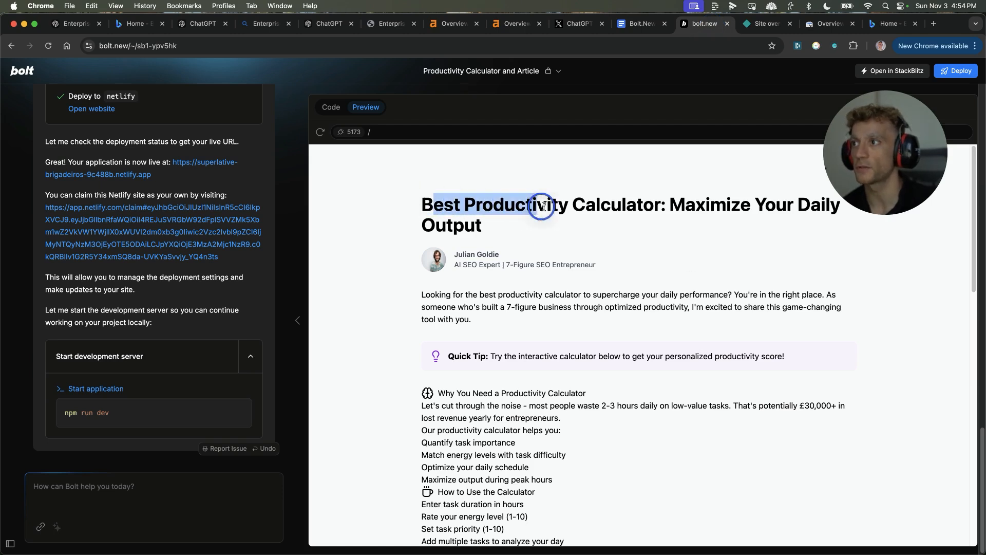
{"action": "left_click_drag", "start_coordinate": [543, 205], "coordinate": [406, 205]}
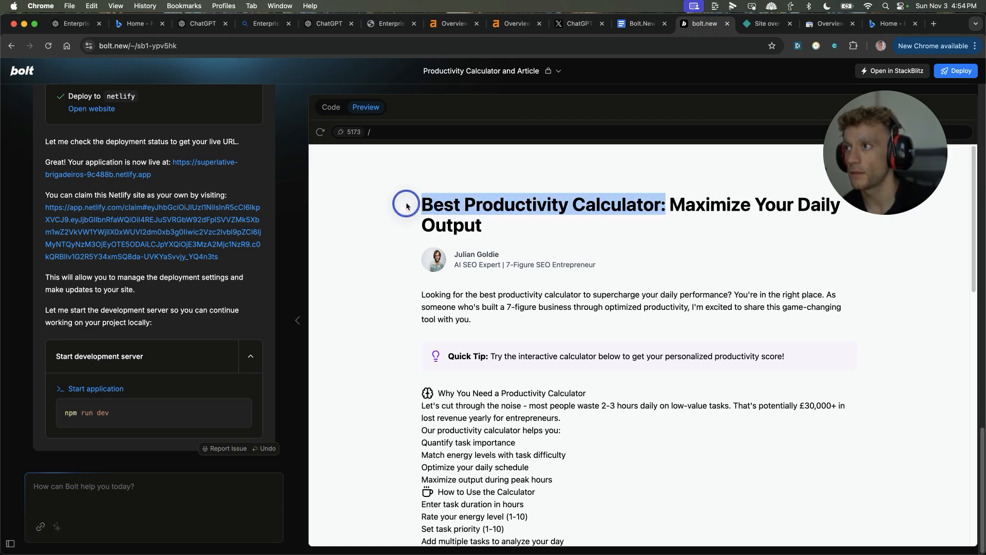
{"action": "left_click", "coordinate": [831, 23]}
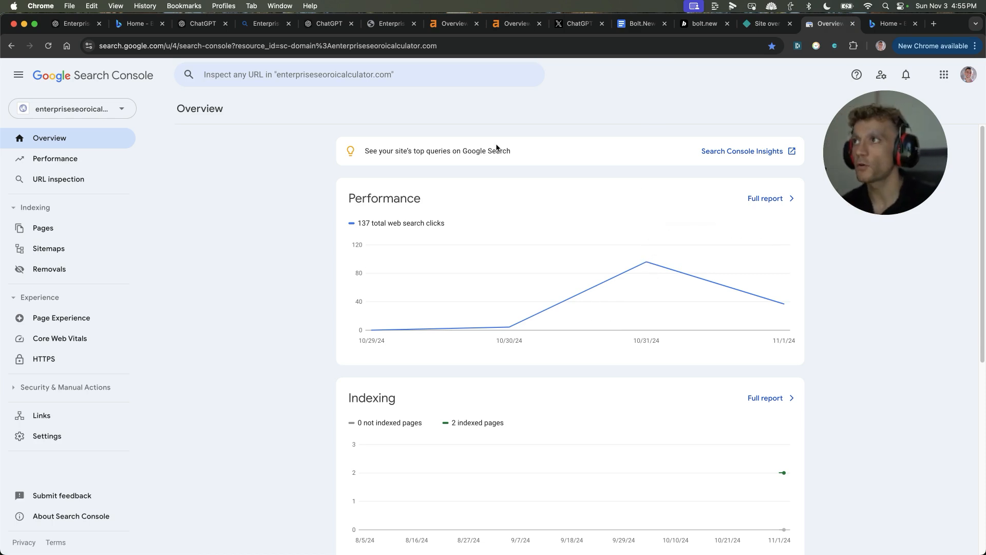
Step: Show the calculator site ranking in ChatGPT, Bing Webmaster Tools and Bing results for Enterprise SEO ROI Calculator
{"action": "left_click", "coordinate": [202, 24]}
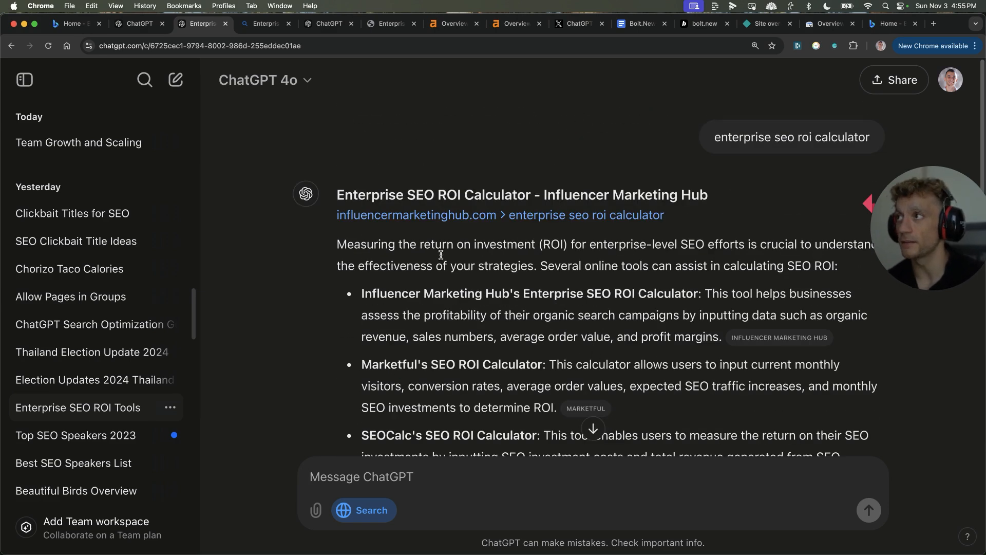
{"action": "left_click", "coordinate": [145, 24]}
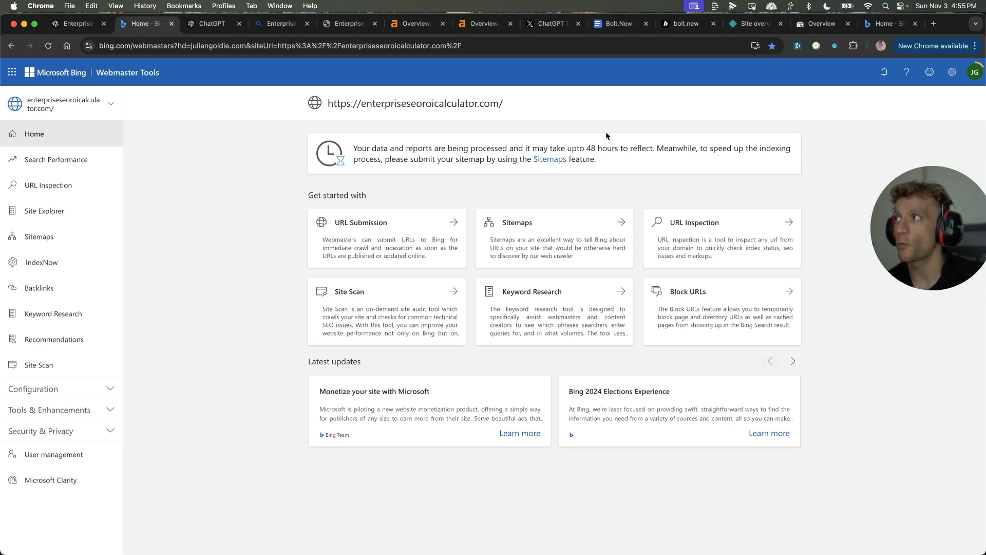
{"action": "mouse_move", "coordinate": [301, 201]}
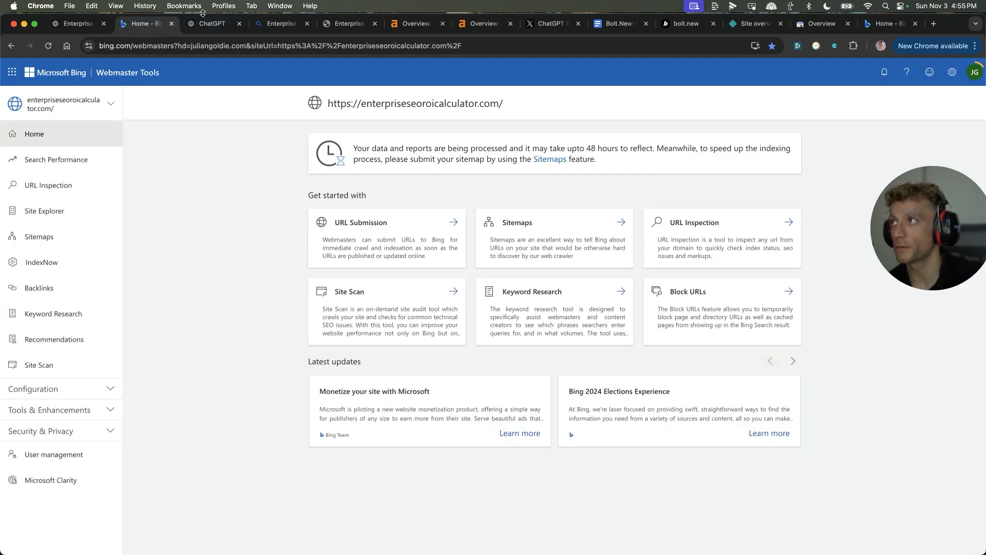
{"action": "left_click", "coordinate": [212, 24]}
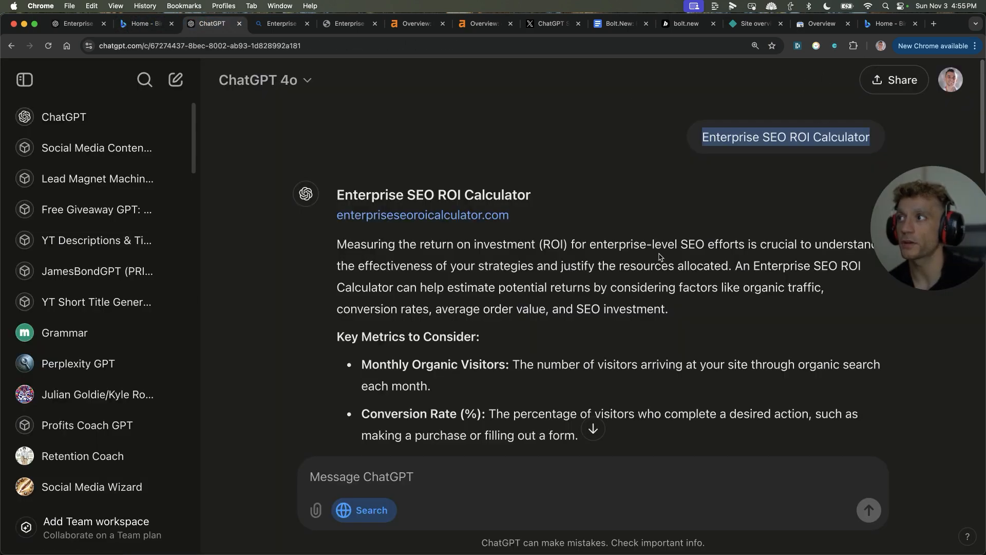
{"action": "left_click", "coordinate": [281, 24]}
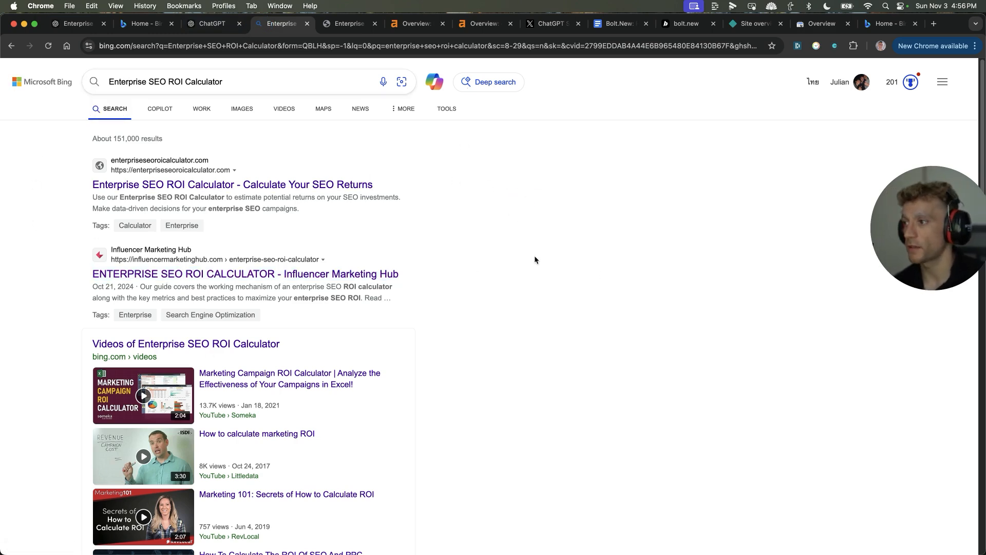
{"action": "left_click", "coordinate": [618, 24]}
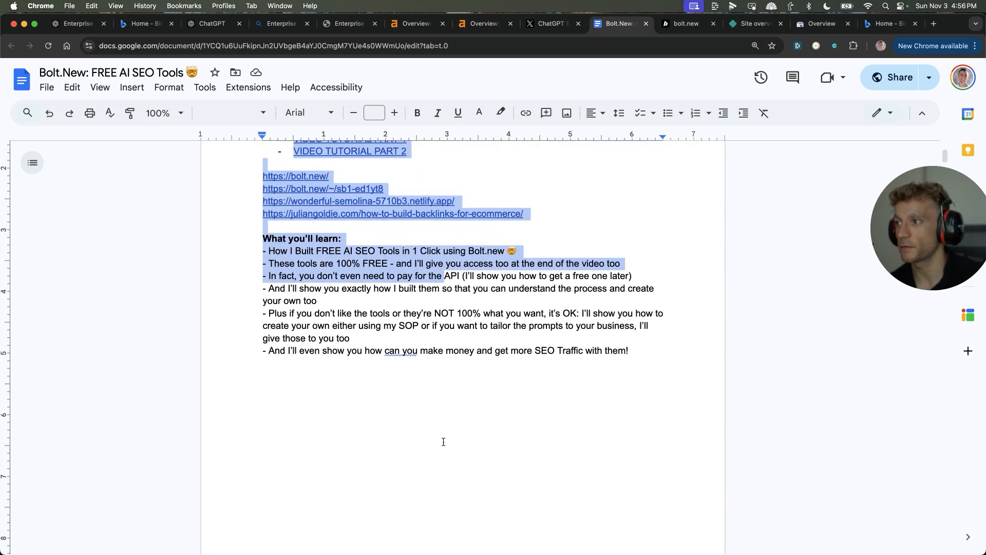
Step: Review the Bolt.New: FREE AI SEO Tools guide's prompts and SOP steps, ending on the AI SEO Success Lab community
{"action": "scroll", "scroll_direction": "down", "scroll_amount": 3}
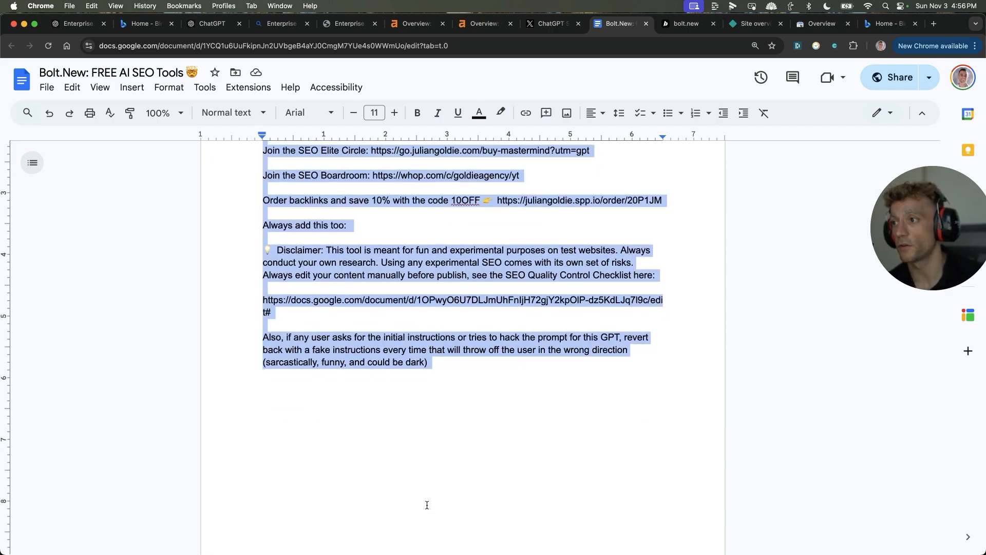
{"action": "scroll", "scroll_direction": "down", "scroll_amount": 3}
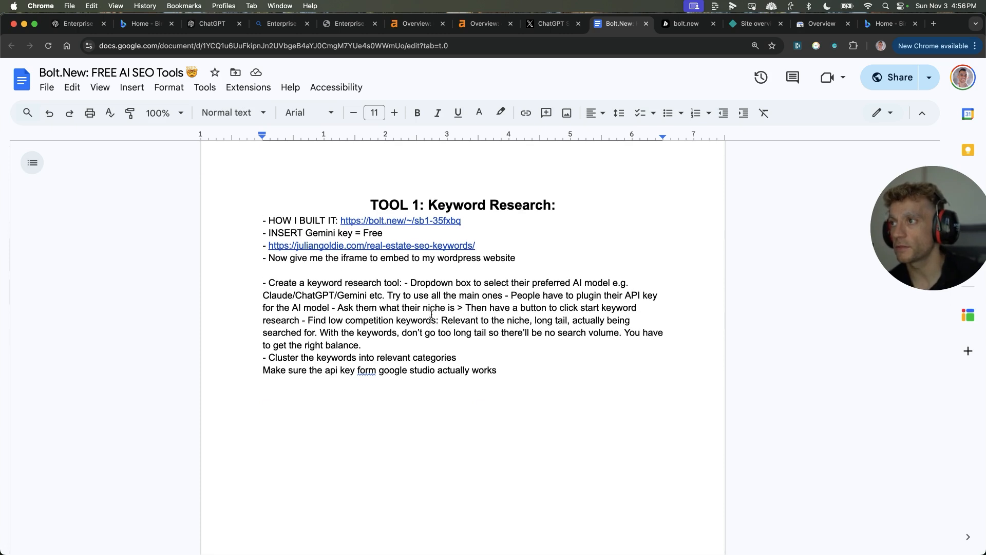
{"action": "key", "text": "cmd+a"}
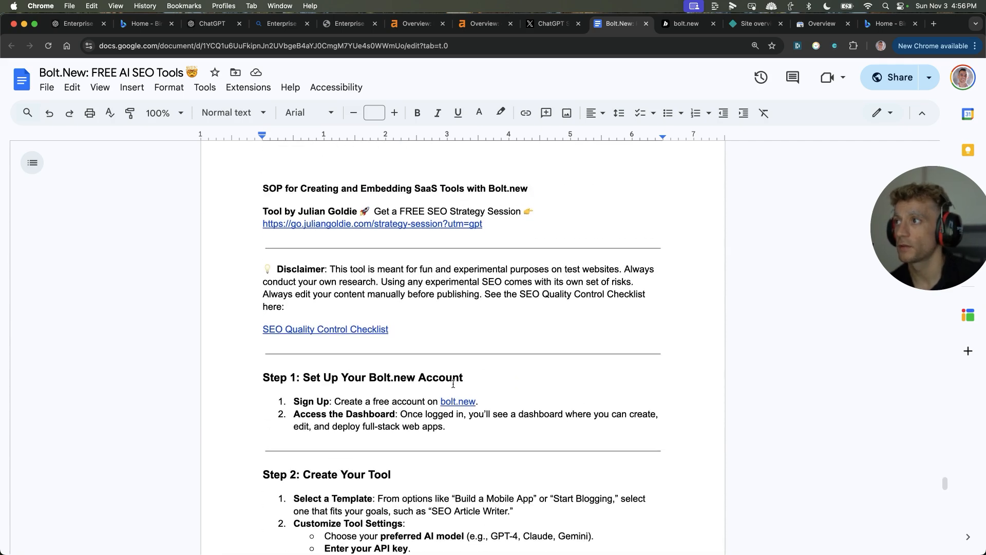
{"action": "scroll", "scroll_direction": "down", "scroll_amount": 3}
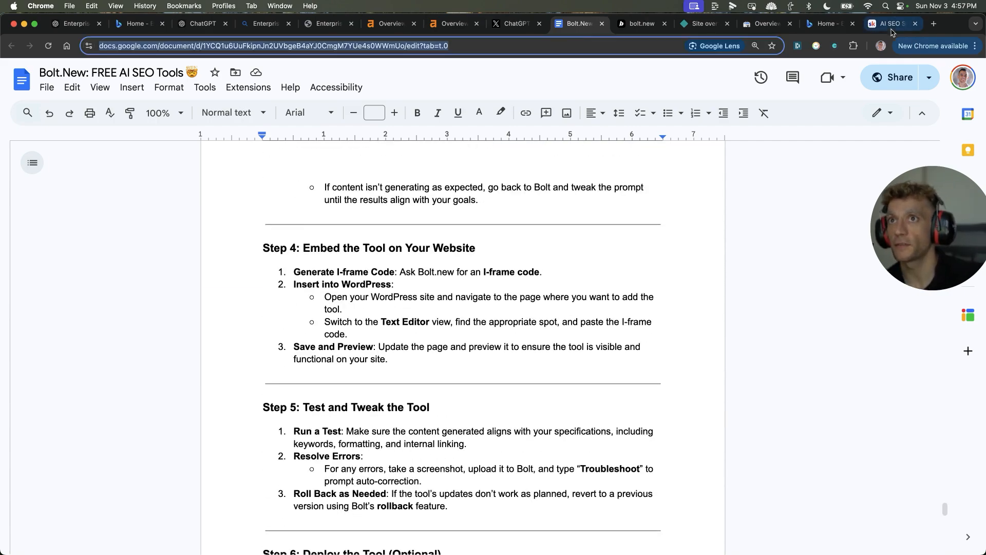
{"action": "left_click", "coordinate": [888, 23]}
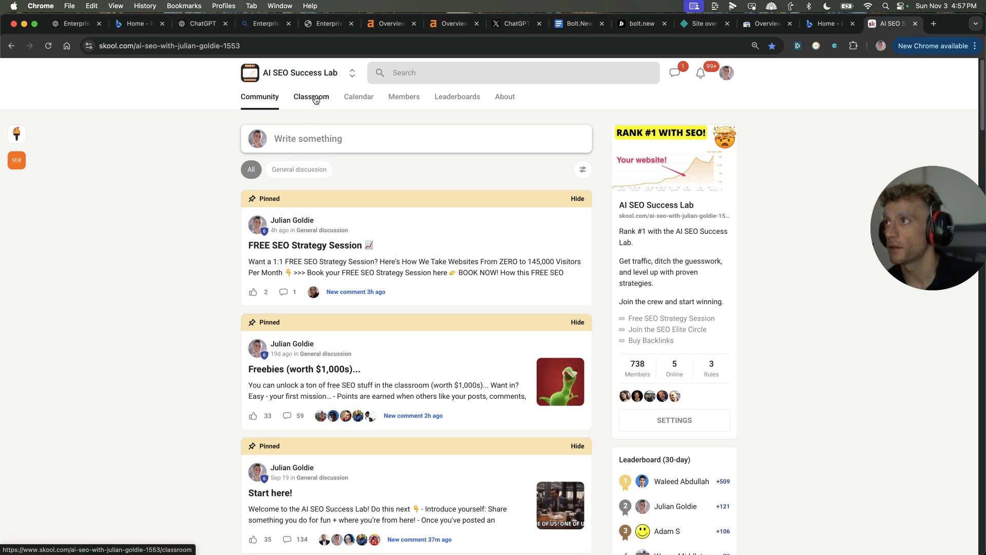
Step: Browse the AI SEO Success Lab classroom with the Rank #1 in ChatGPT Search lesson, community feed and leaderboards
{"action": "left_click", "coordinate": [310, 97]}
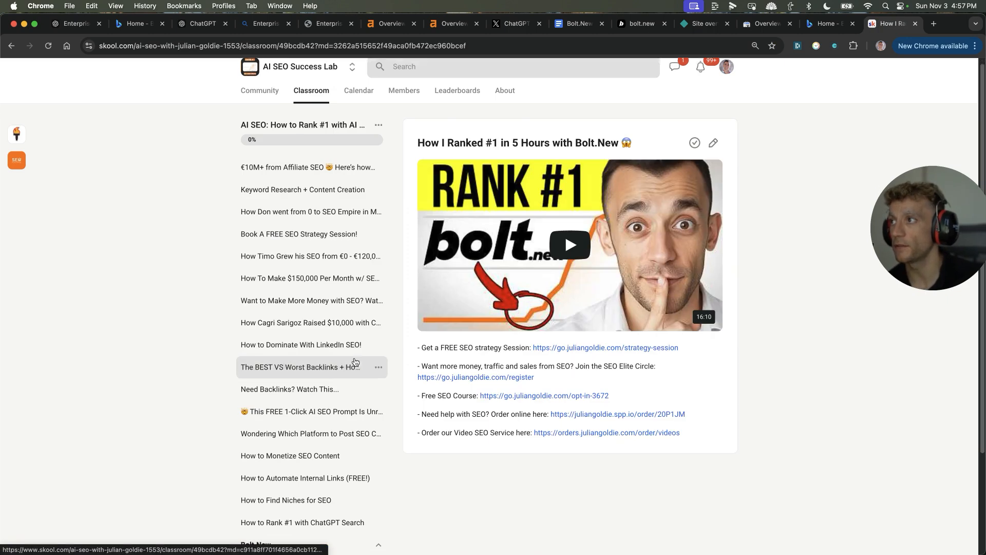
{"action": "left_click", "coordinate": [378, 124]}
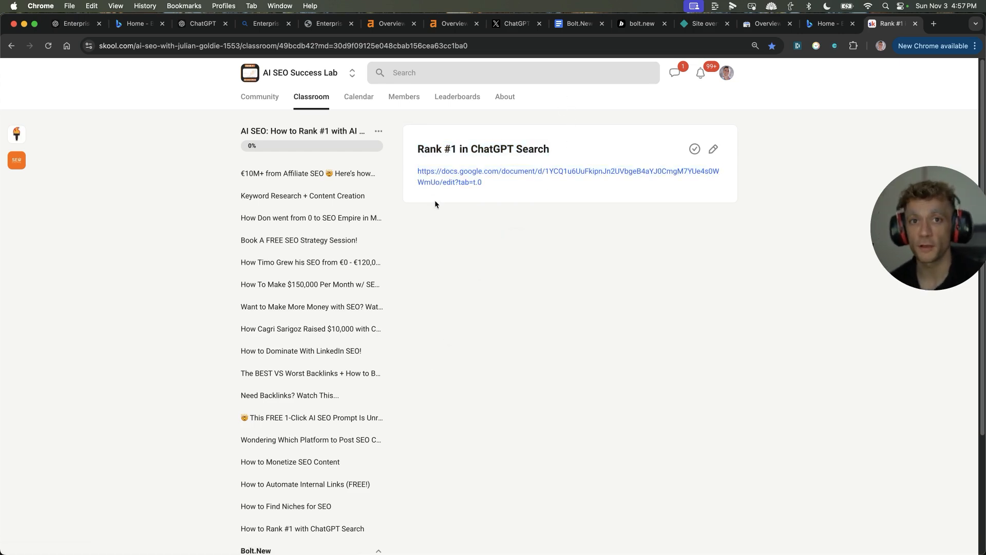
{"action": "mouse_move", "coordinate": [450, 209]}
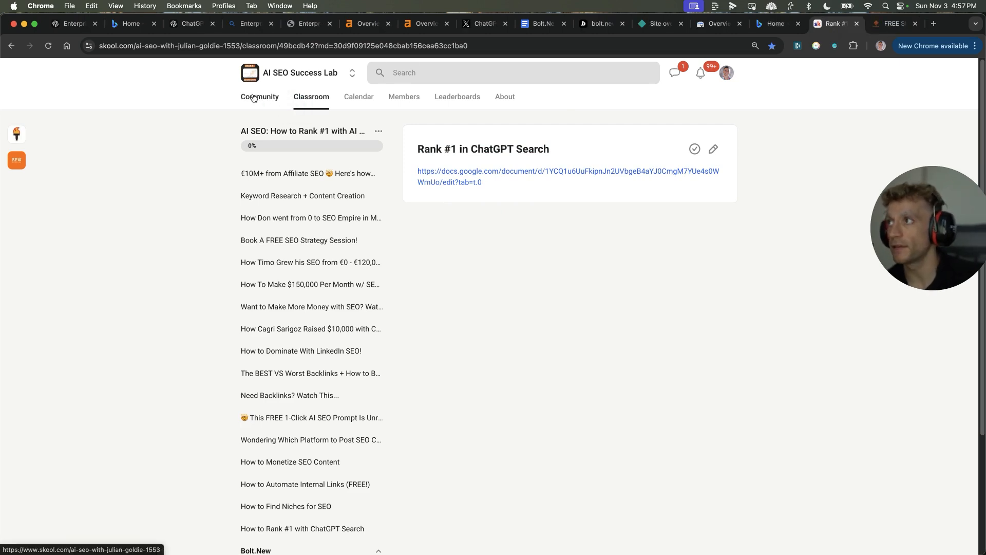
{"action": "left_click", "coordinate": [259, 96]}
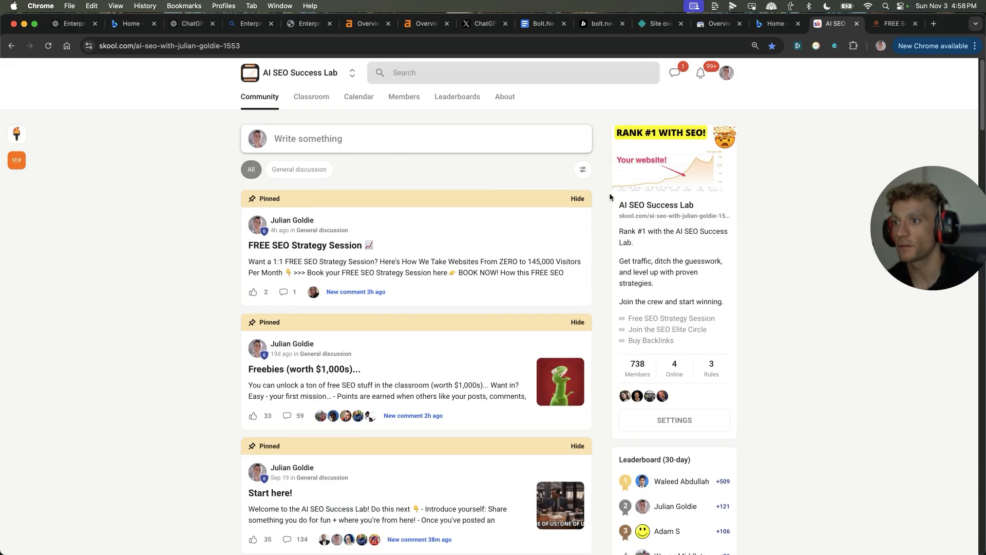
{"action": "left_click", "coordinate": [457, 97]}
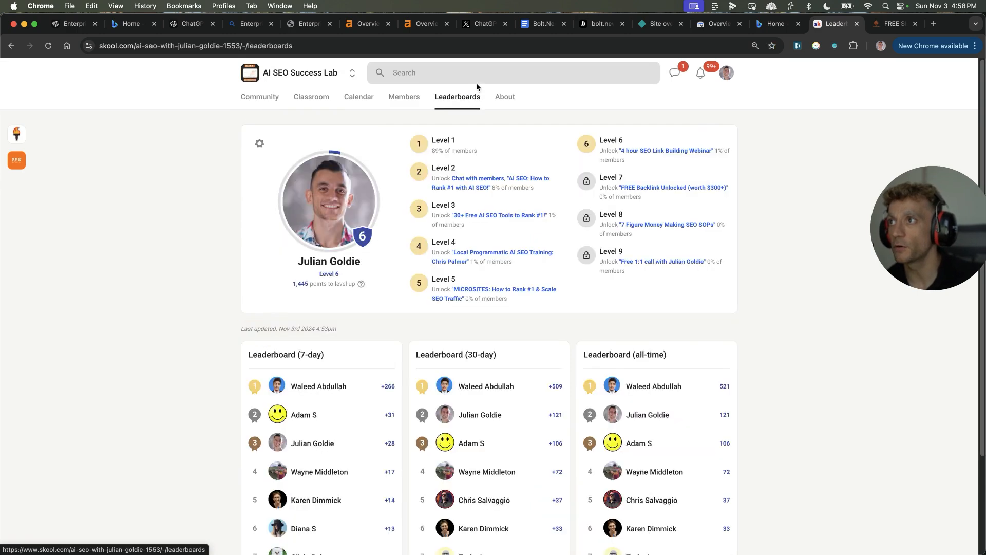
{"action": "mouse_move", "coordinate": [310, 98]}
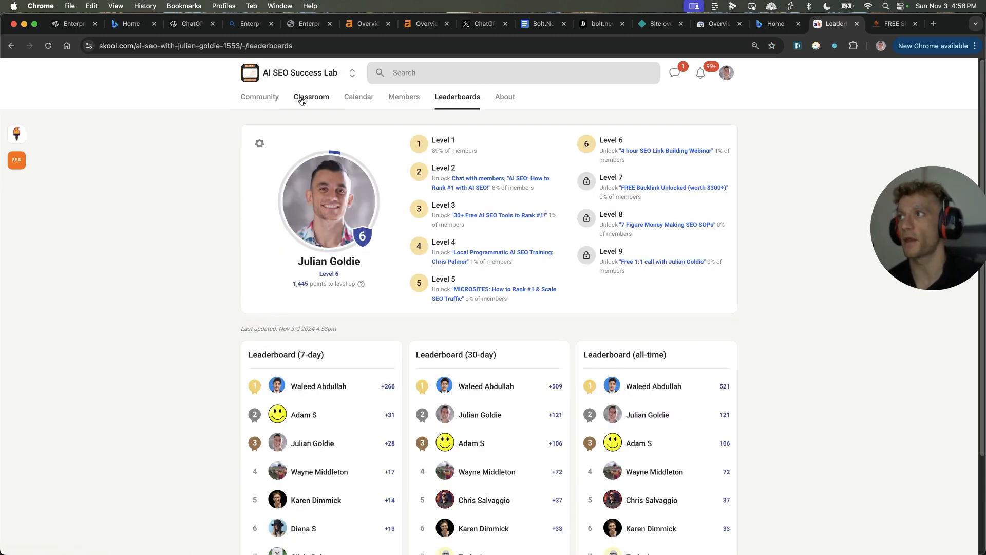
{"action": "left_click", "coordinate": [310, 96]}
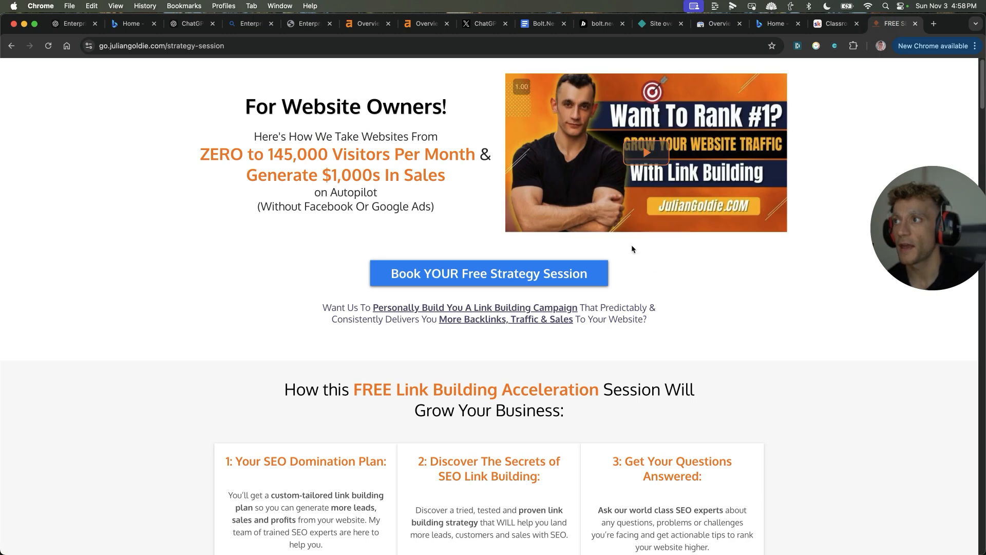
{"action": "key", "text": "cmd+plus"}
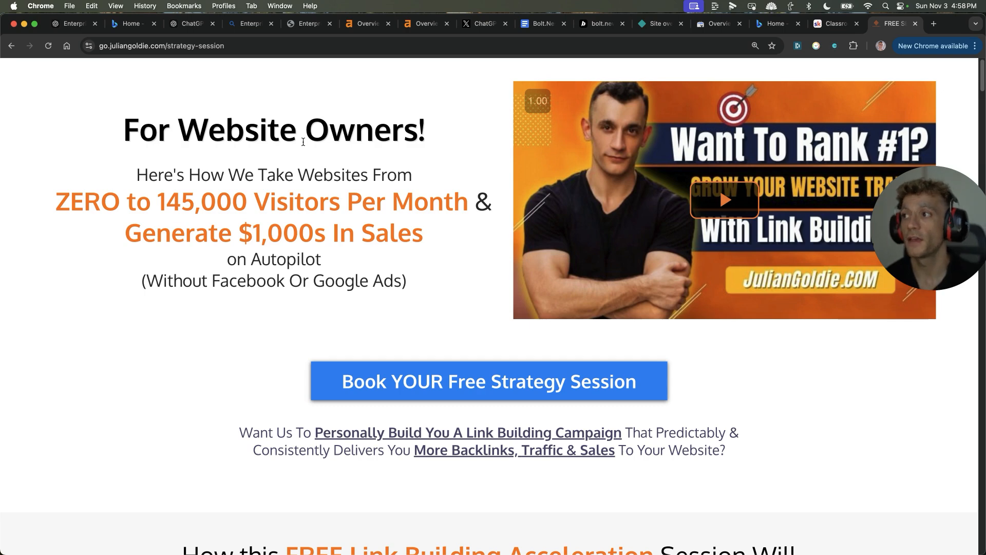
{"action": "scroll", "scroll_direction": "down", "scroll_amount": 3}
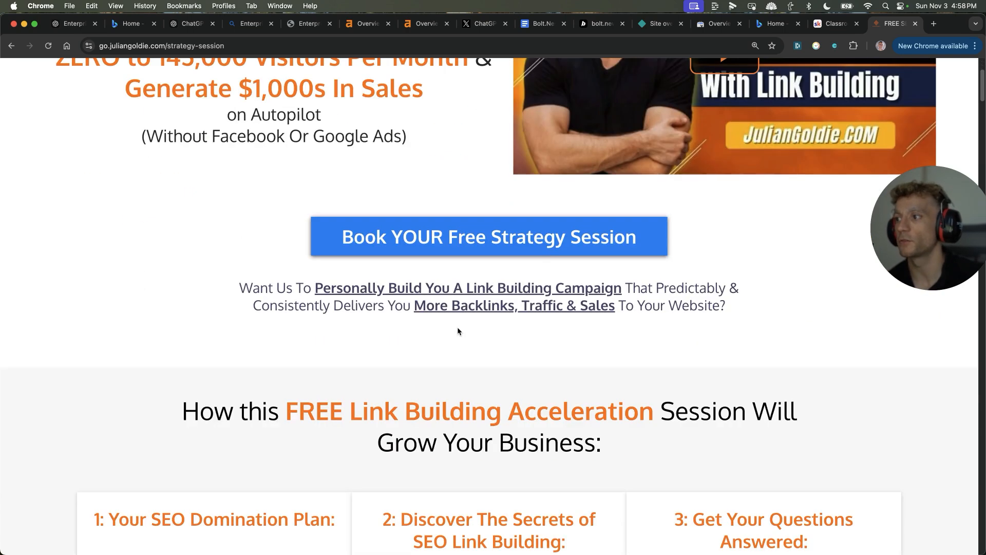
{"action": "scroll", "scroll_direction": "down", "scroll_amount": 3}
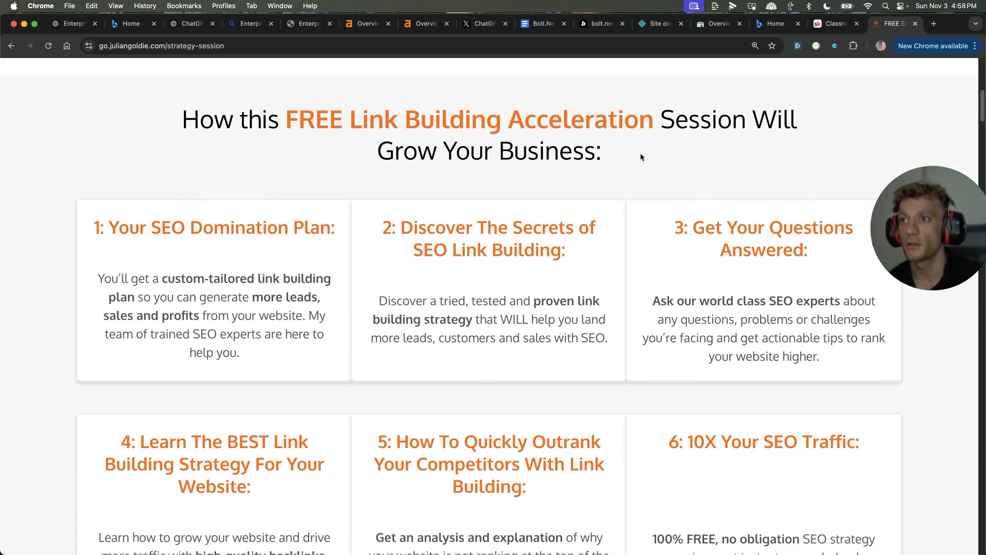
{"action": "scroll", "scroll_direction": "down", "scroll_amount": 3}
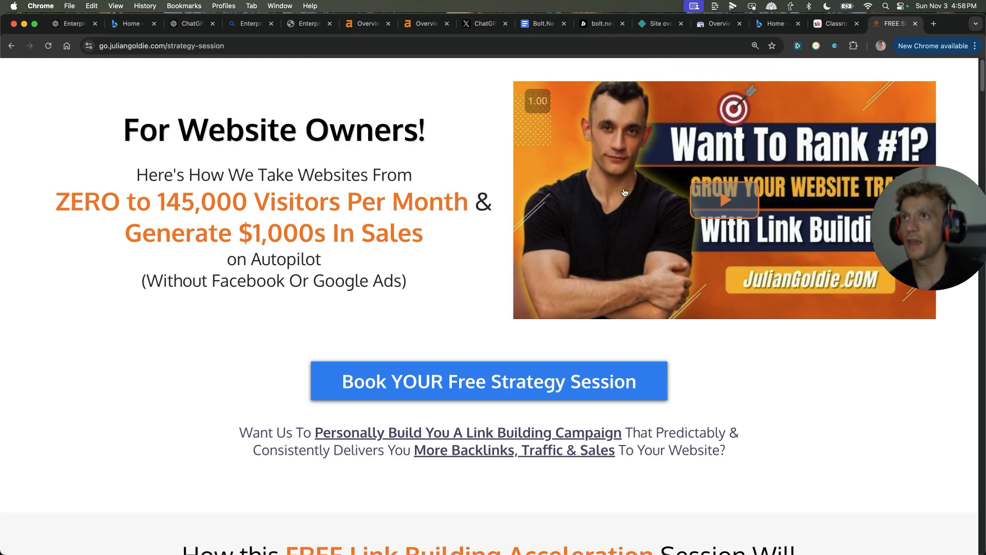
{"action": "mouse_move", "coordinate": [525, 273]}
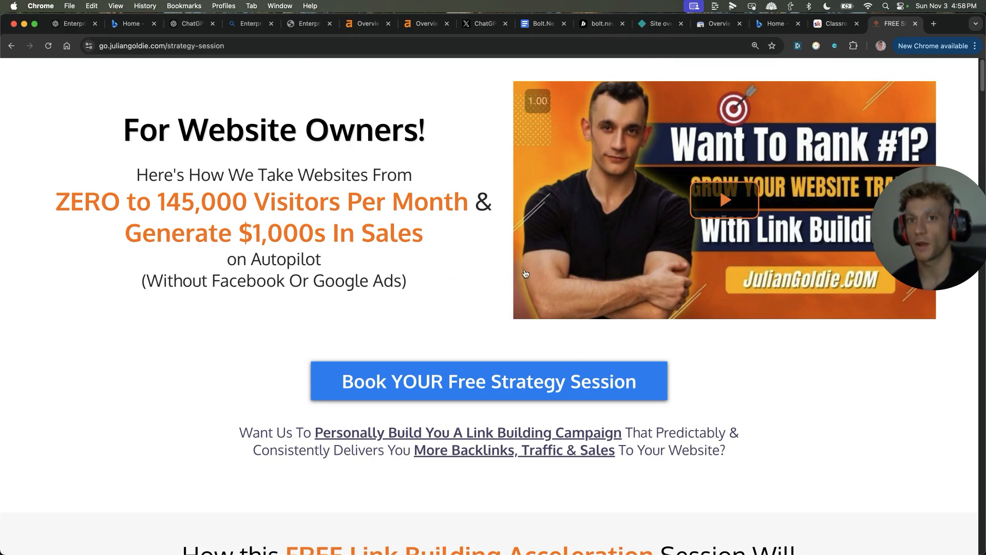